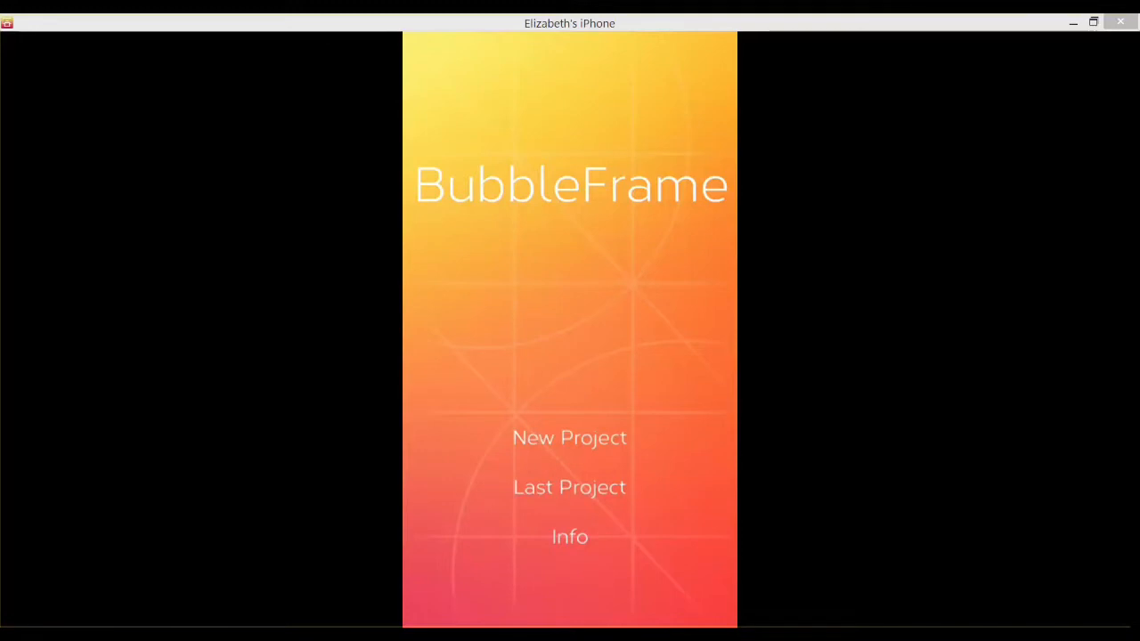
- View and dismiss the app information options, then start a new collage project
left_click(569, 536)
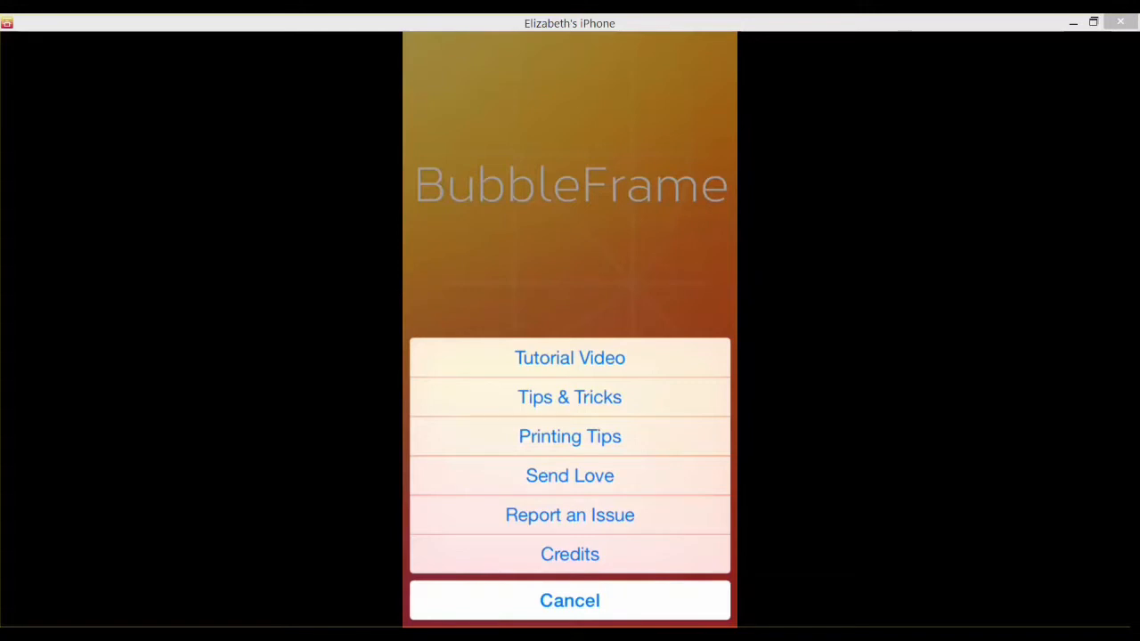
left_click(569, 600)
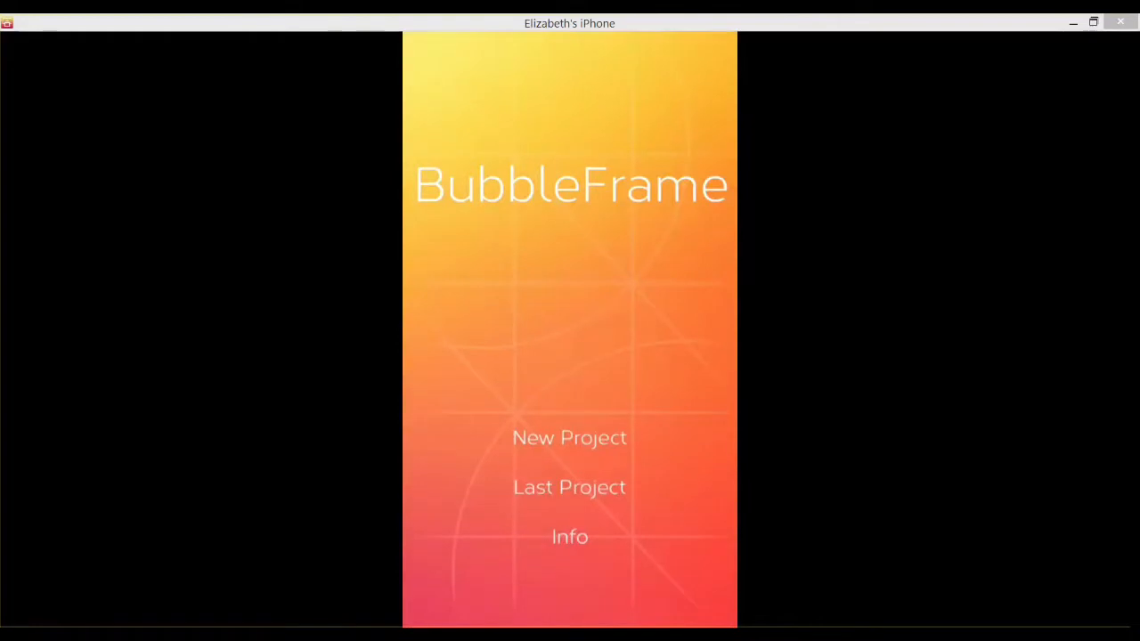
left_click(569, 437)
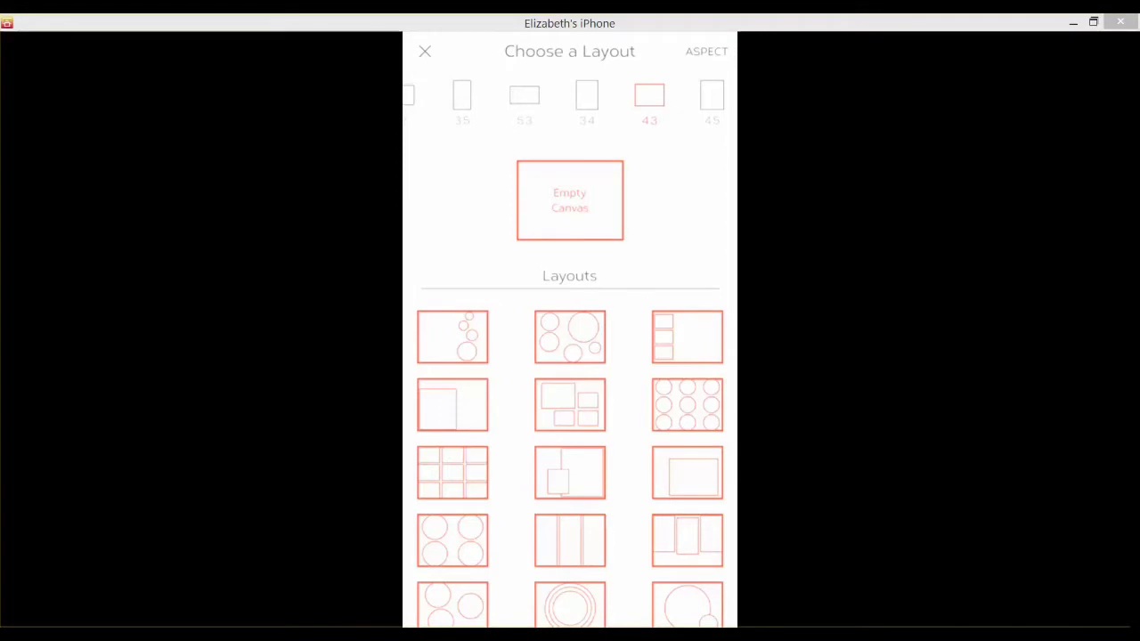
- Browse the collage layouts, closing the Layouts+ Pack purchase offer without buying
scroll("down", 3)
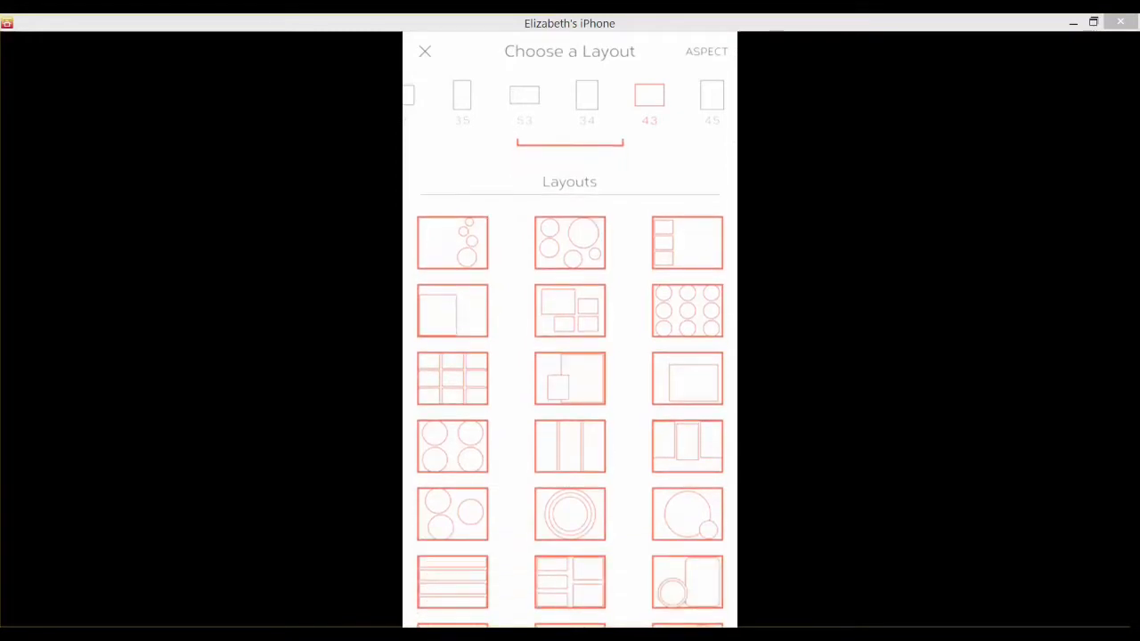
scroll("down", 3)
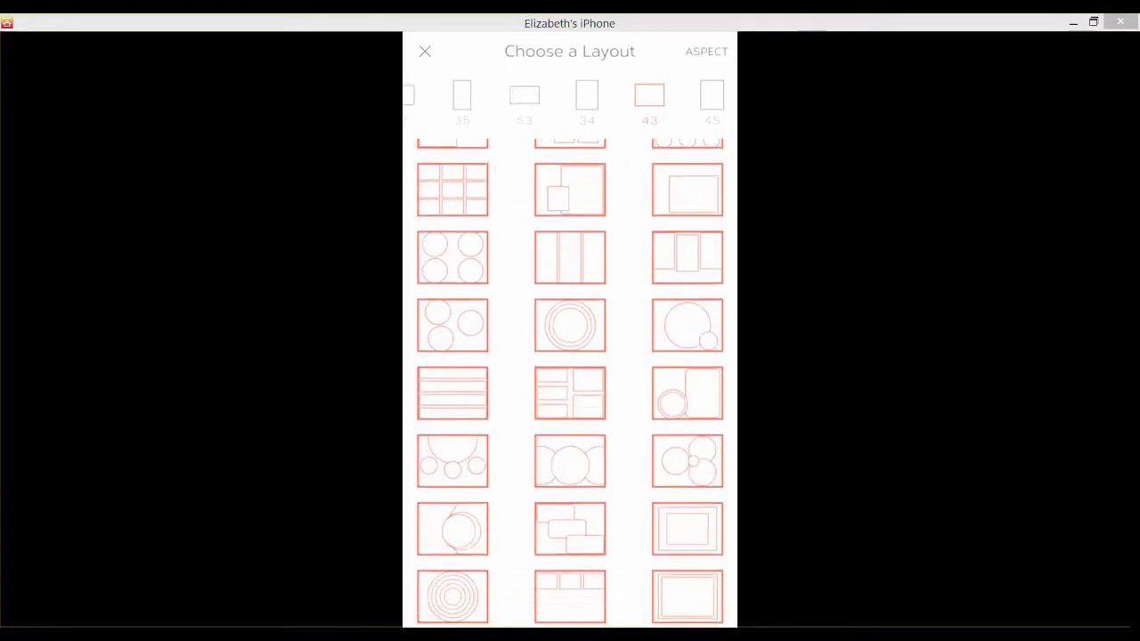
scroll("down", 3)
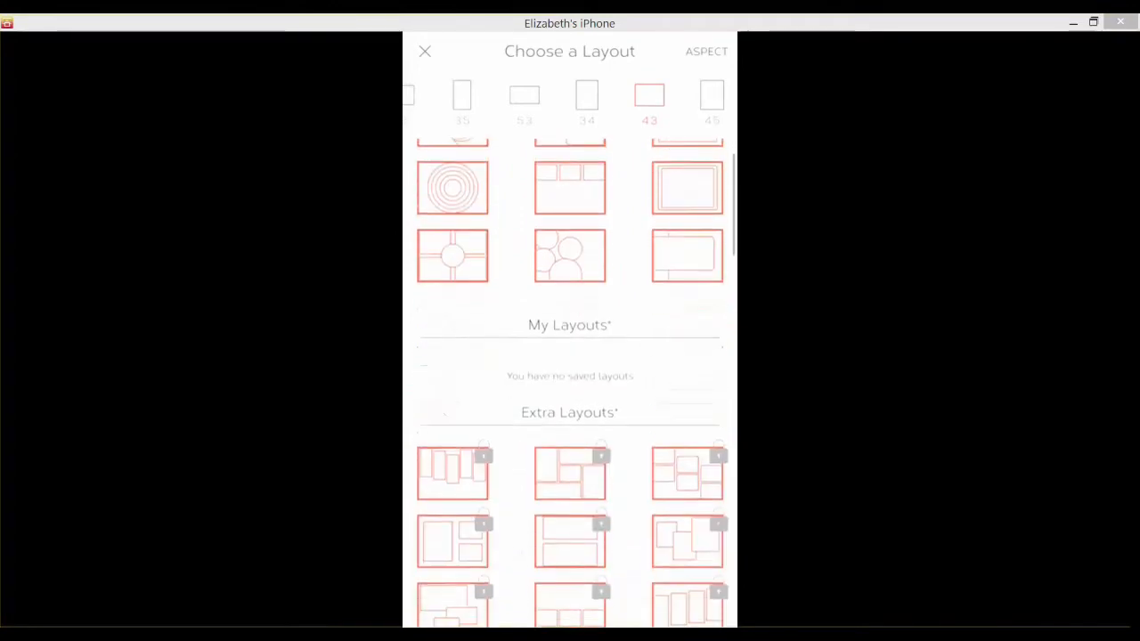
scroll("down", 3)
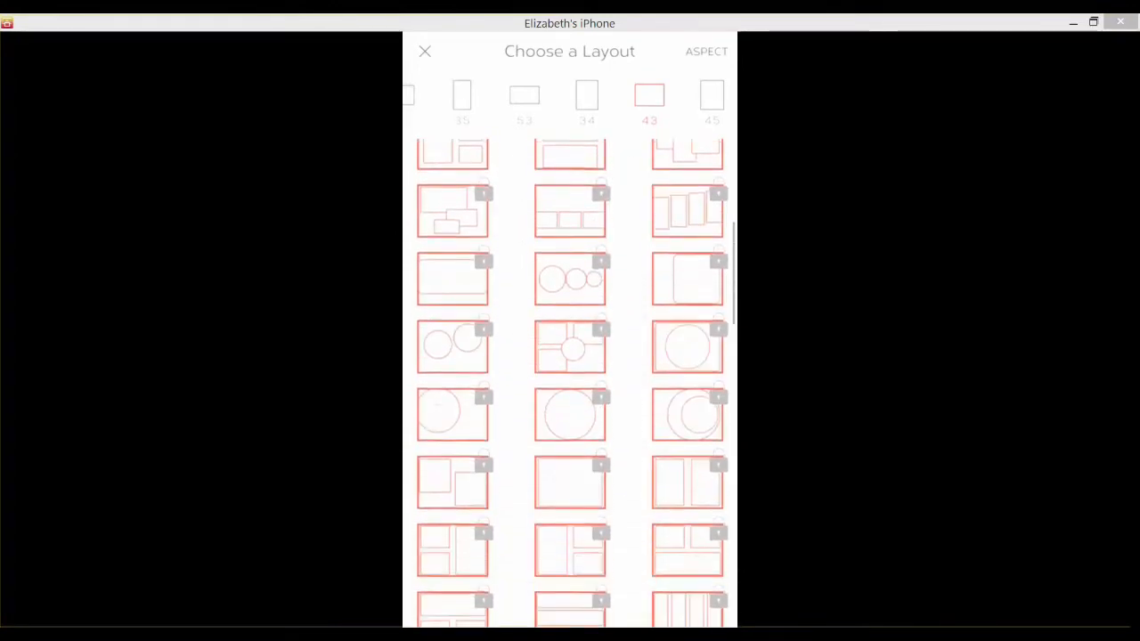
scroll("down", 3)
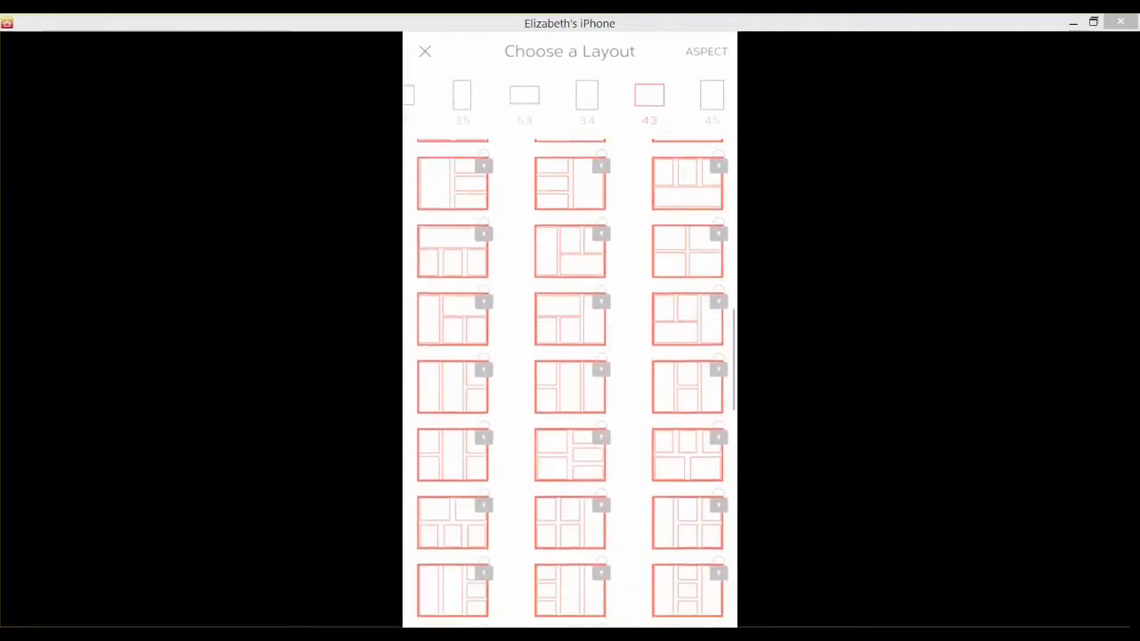
scroll("down", 3)
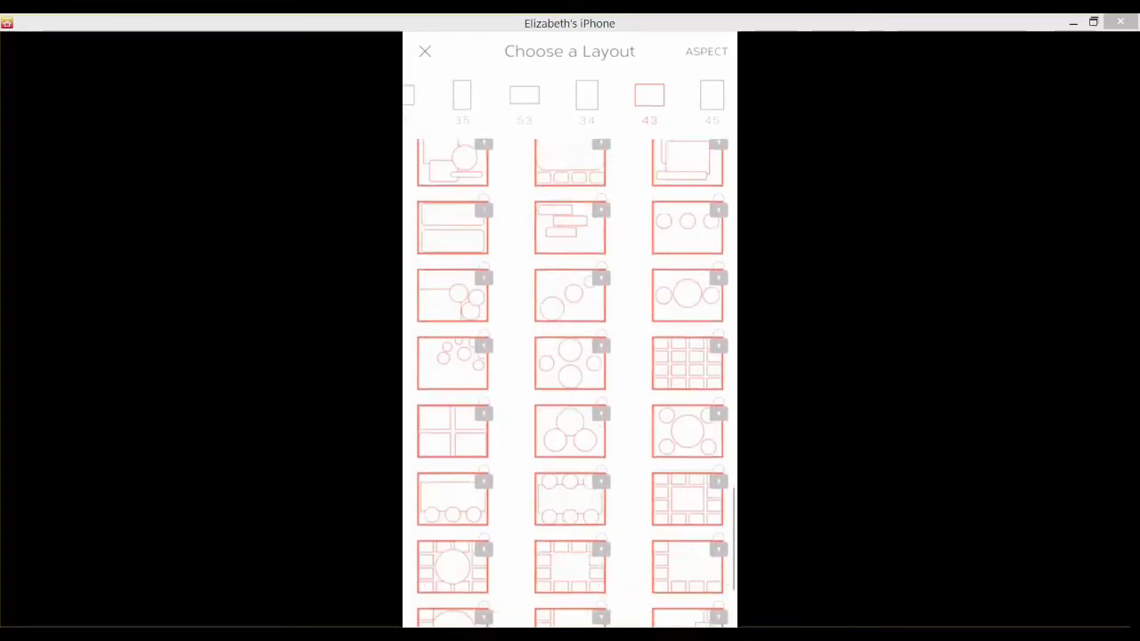
scroll("down", 3)
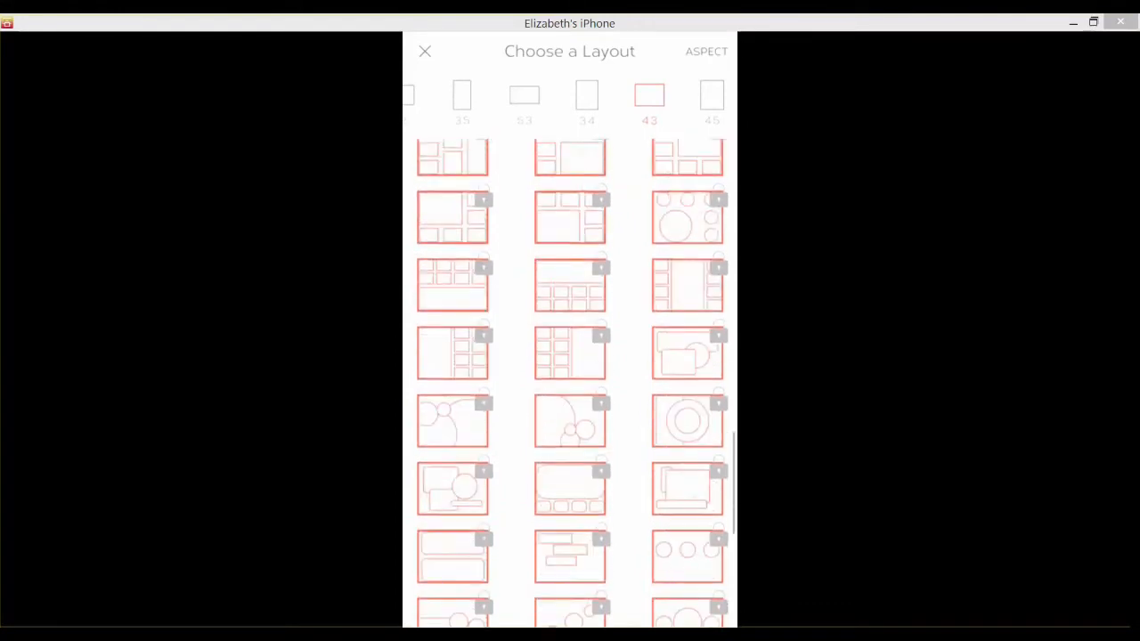
scroll("down", 3)
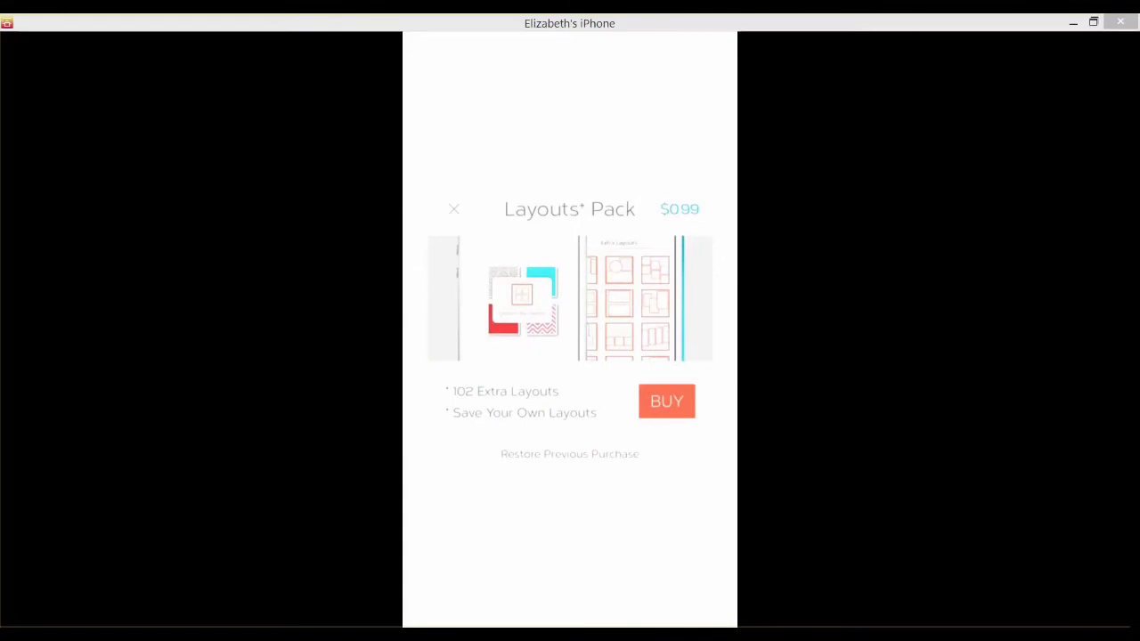
left_click(454, 210)
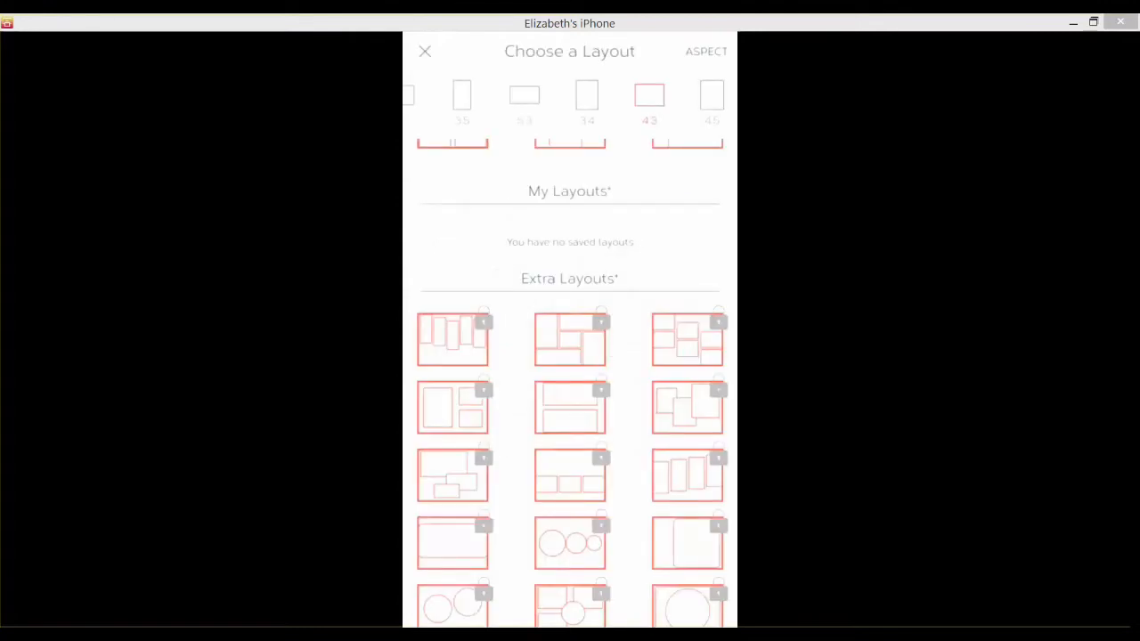
scroll("down", 3)
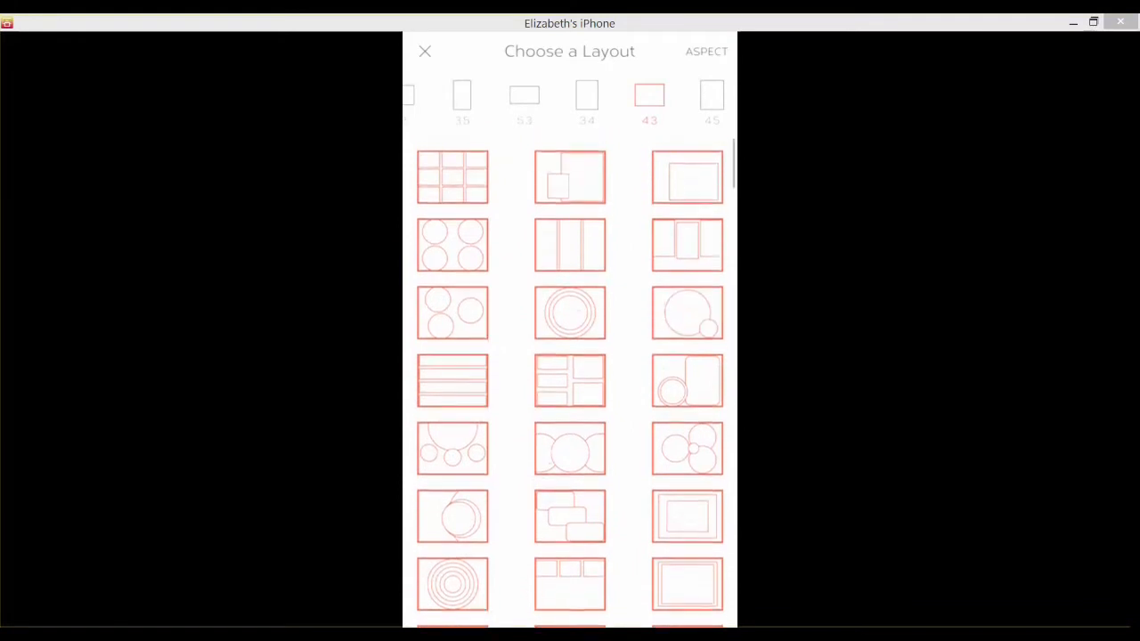
scroll("down", 3)
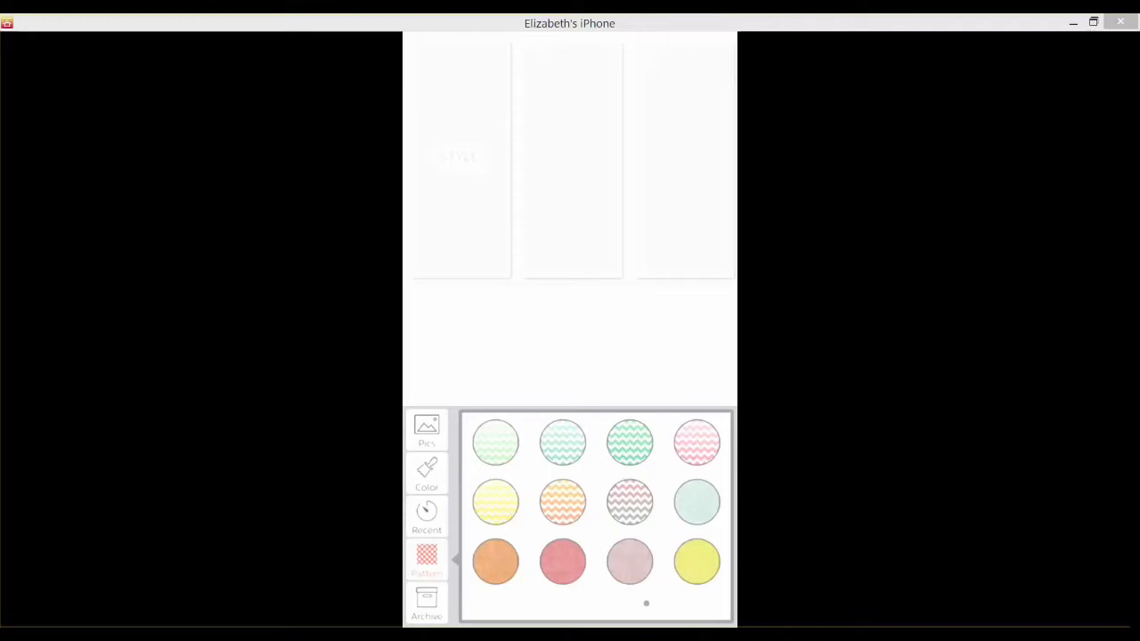
- Fill the left panel of the three-column layout with soft pink, checking Recent and Pattern
left_click(427, 430)
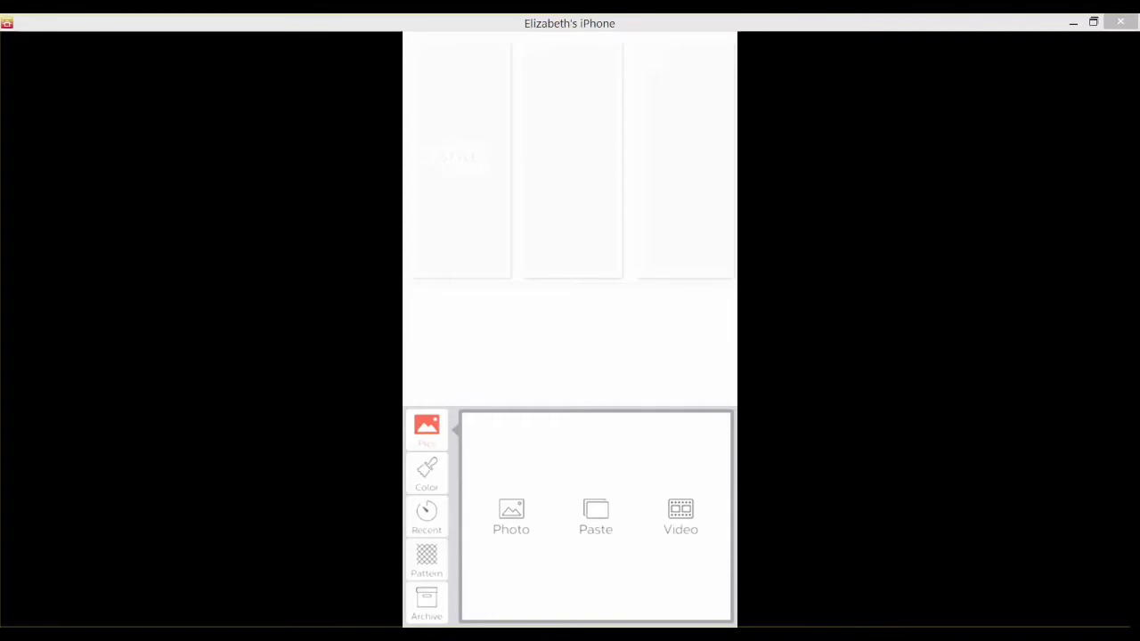
left_click(426, 472)
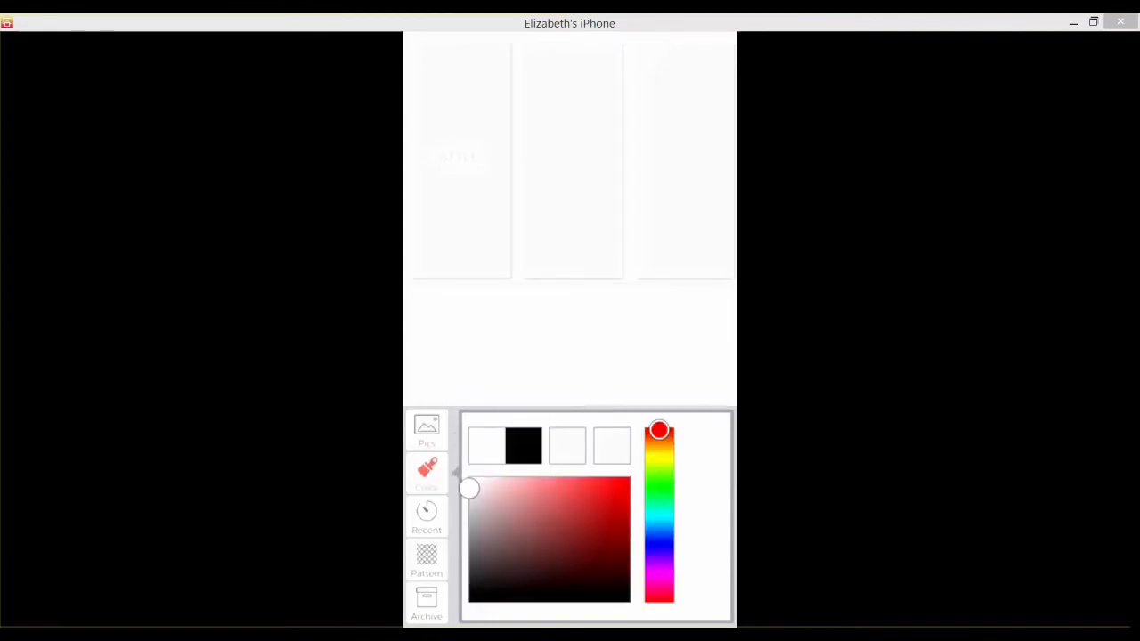
left_click_drag(469, 488, 491, 552)
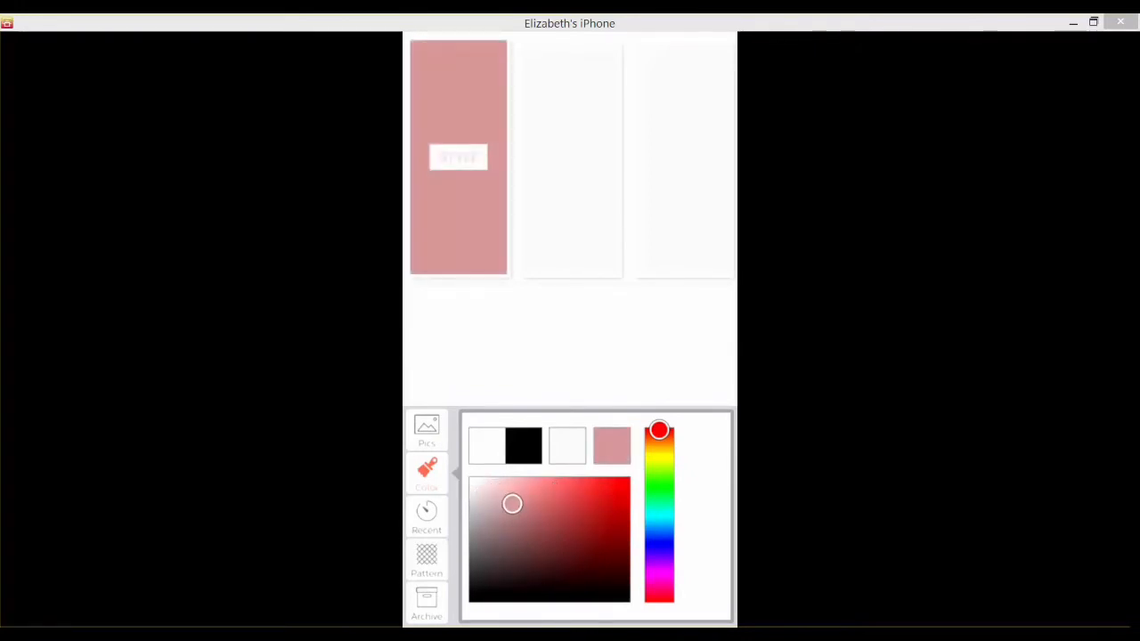
left_click(426, 517)
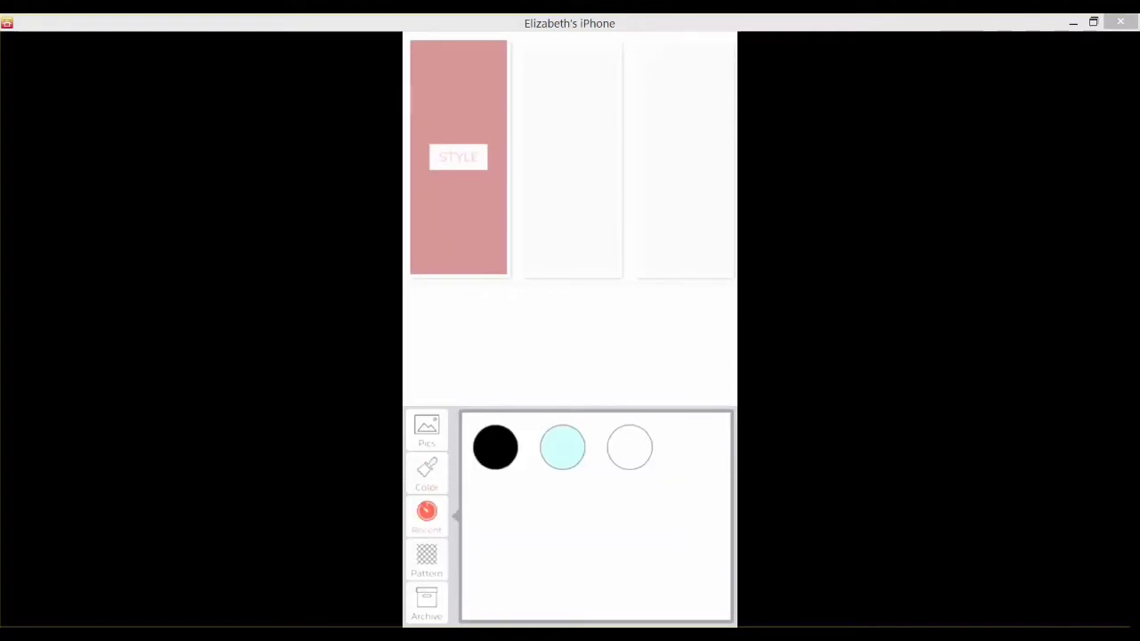
left_click(426, 559)
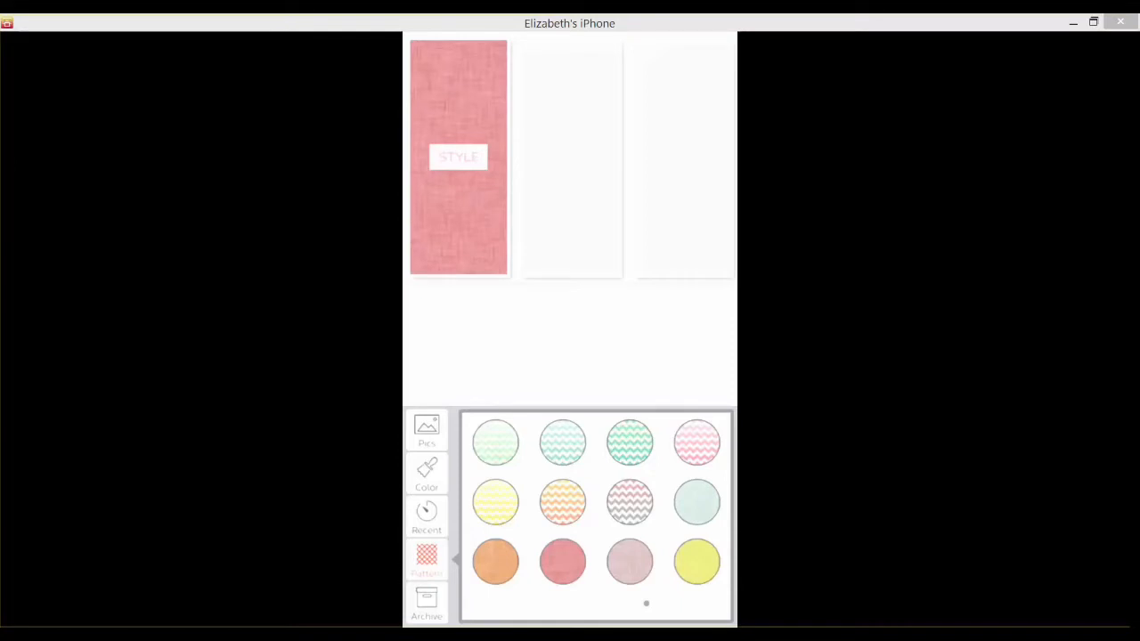
left_click(427, 430)
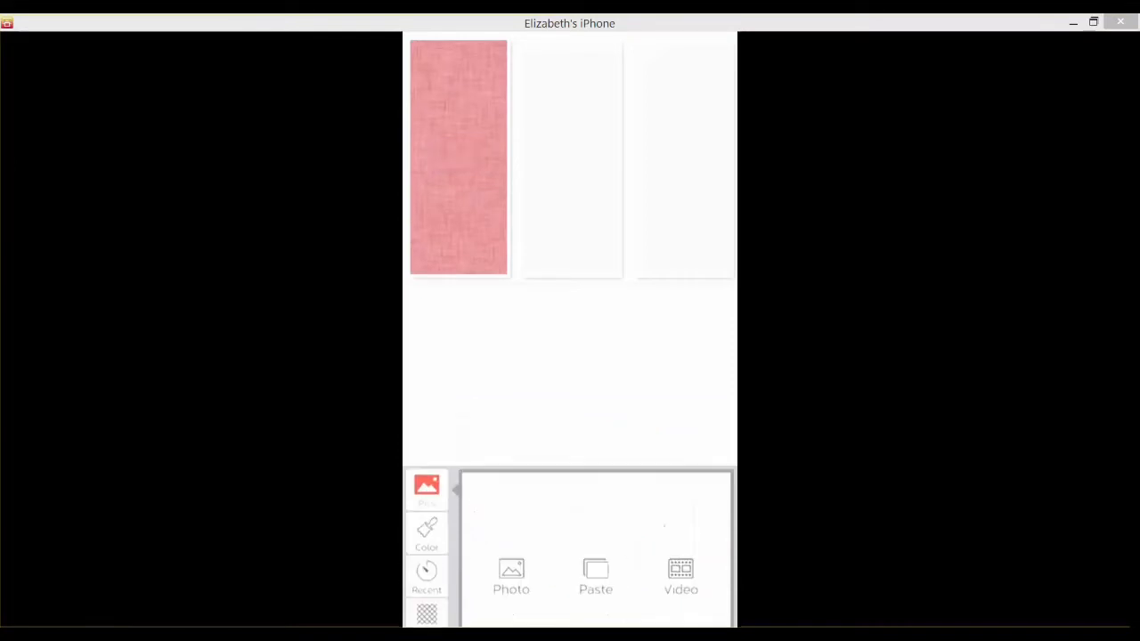
- Add photos of the child in the cooler to all three panels from All Photos
left_click(511, 577)
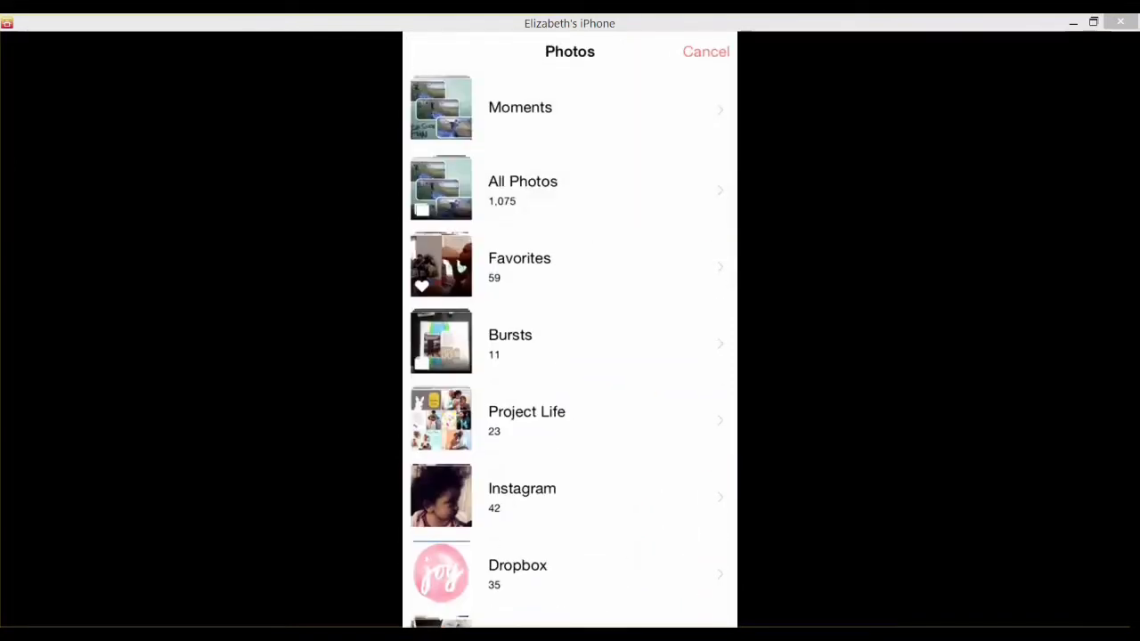
left_click(523, 187)
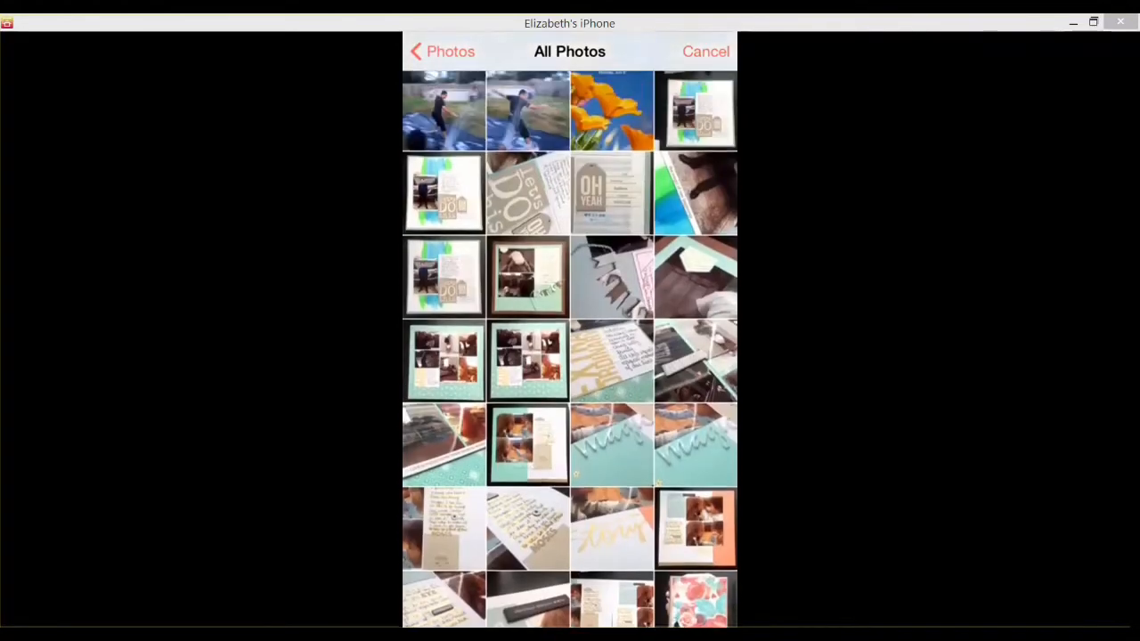
scroll("down", 3)
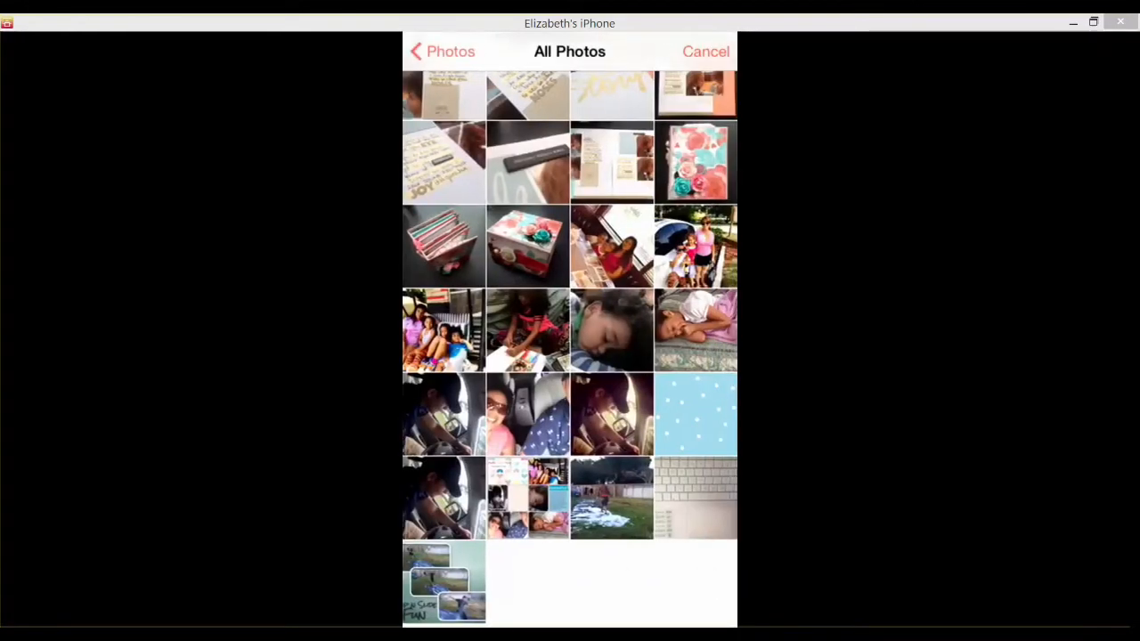
scroll("down", 3)
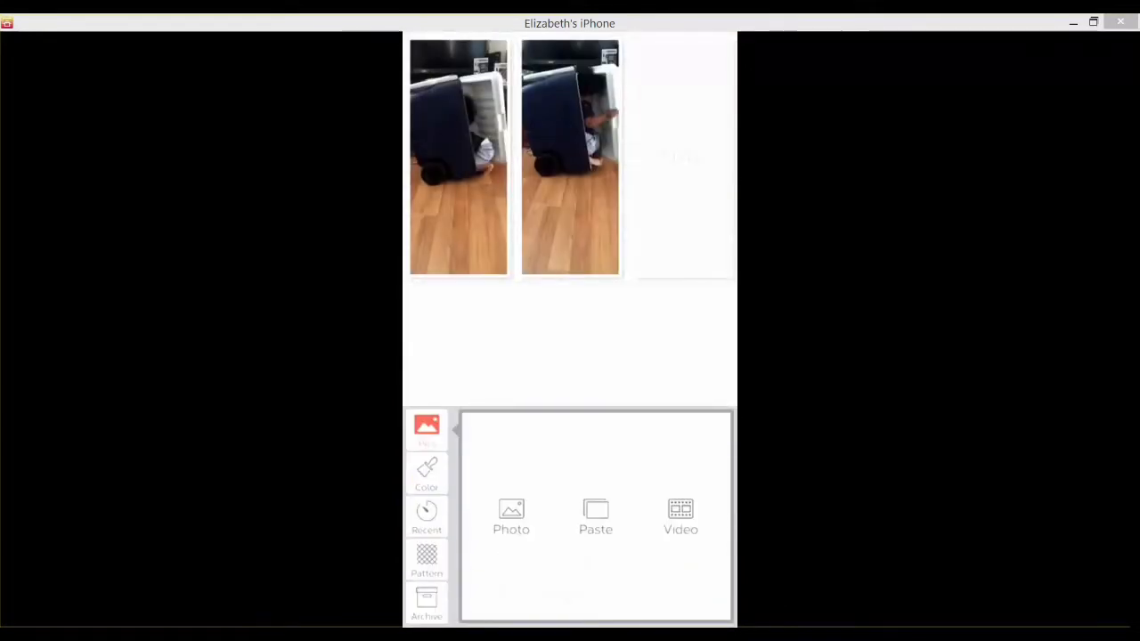
left_click(510, 517)
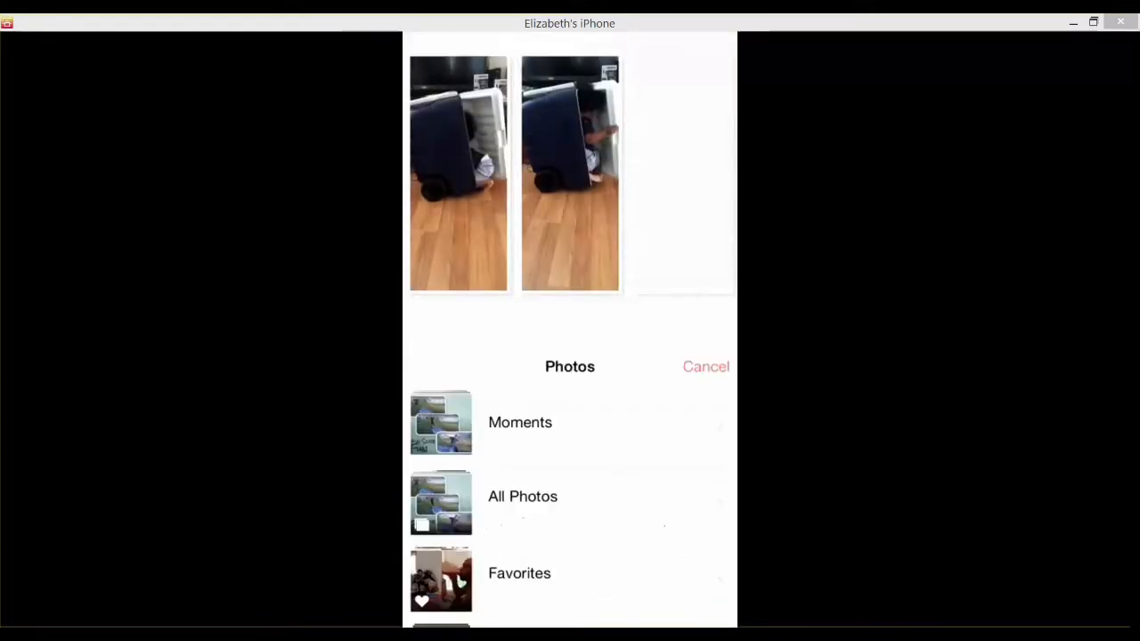
left_click(522, 496)
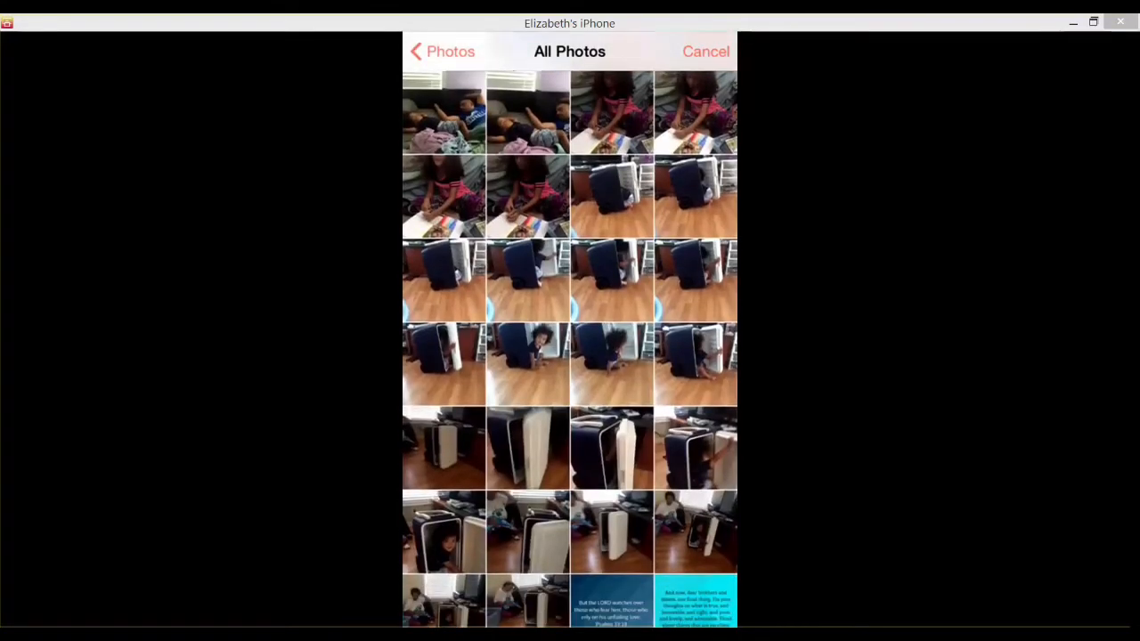
scroll("down", 3)
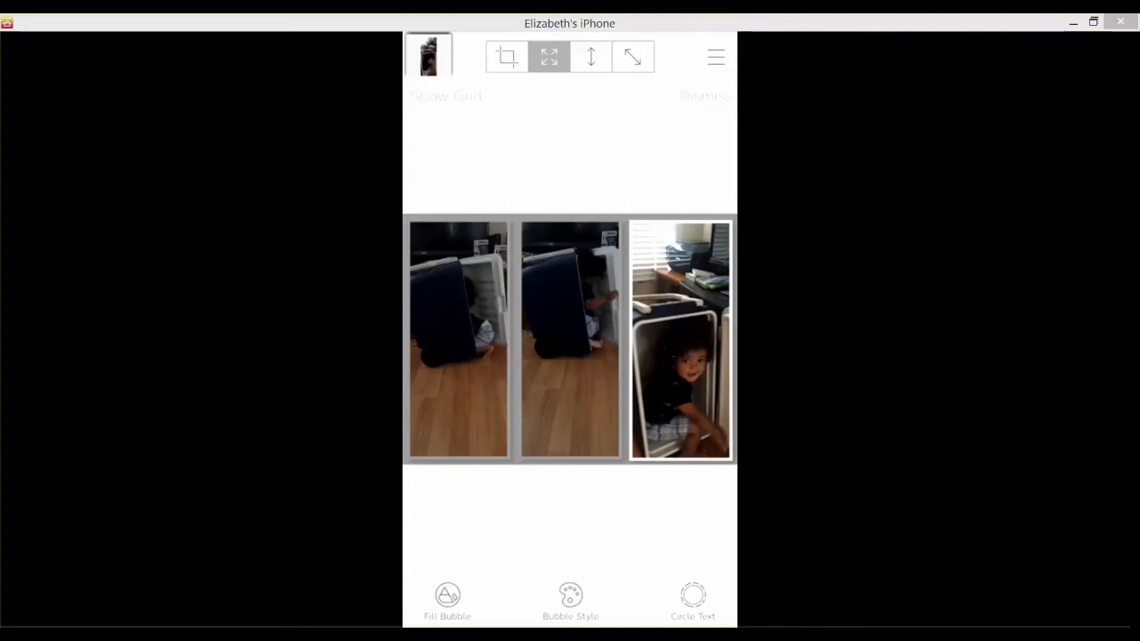
- Replace the middle panel's photo with a different box shot and adjust its crop
left_click(681, 336)
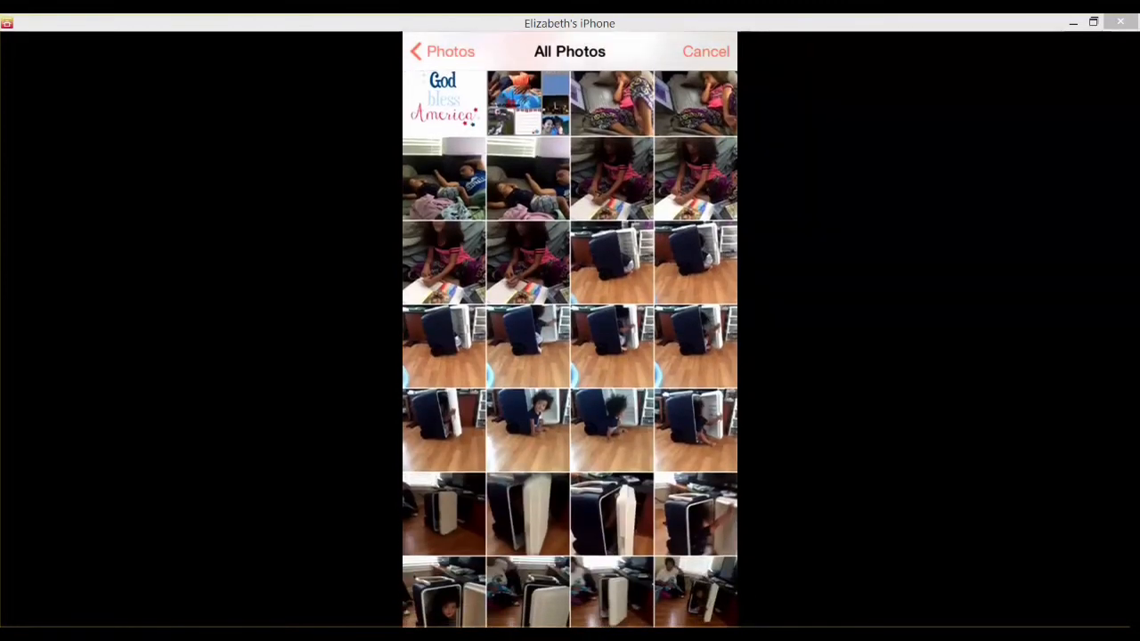
scroll("down", 3)
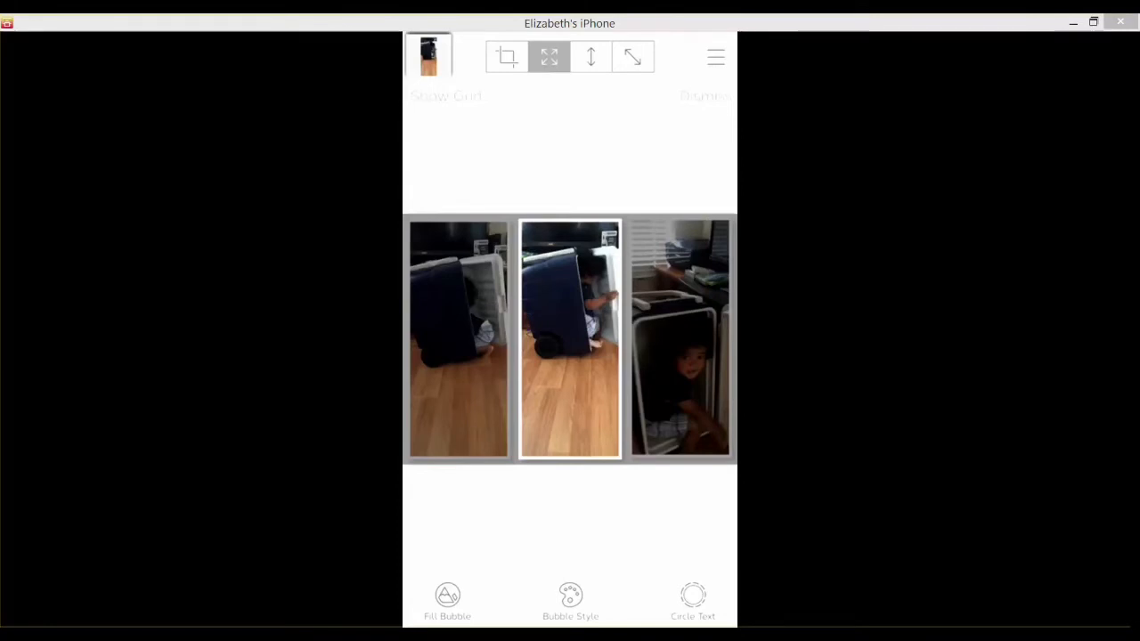
left_click(445, 96)
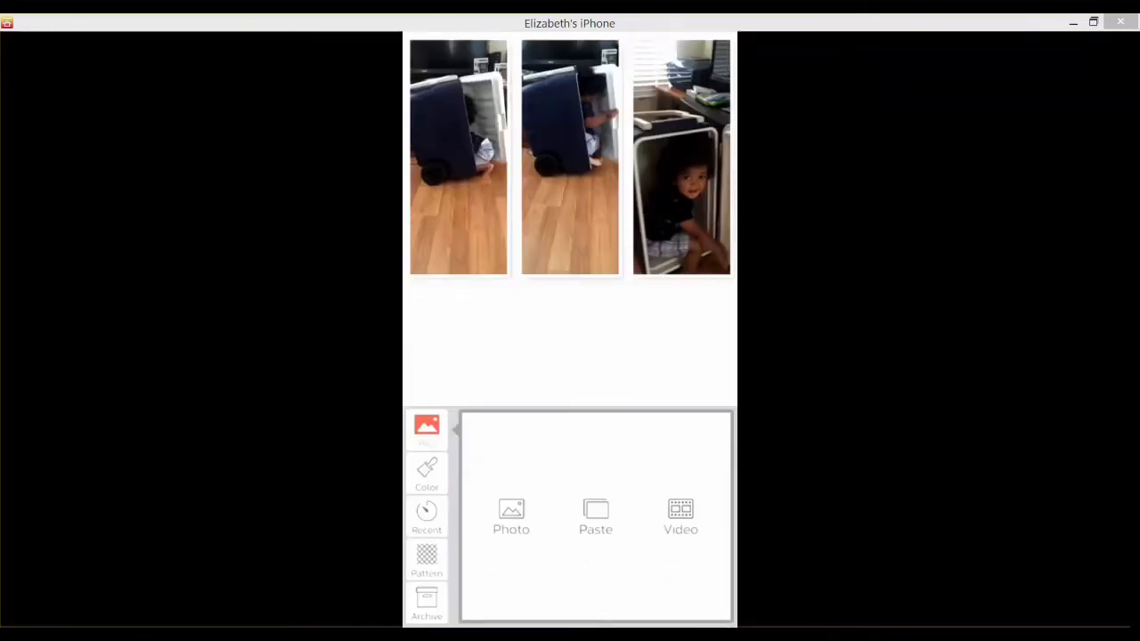
- Browse the collage's background patterns in the Pattern tab
left_click(426, 561)
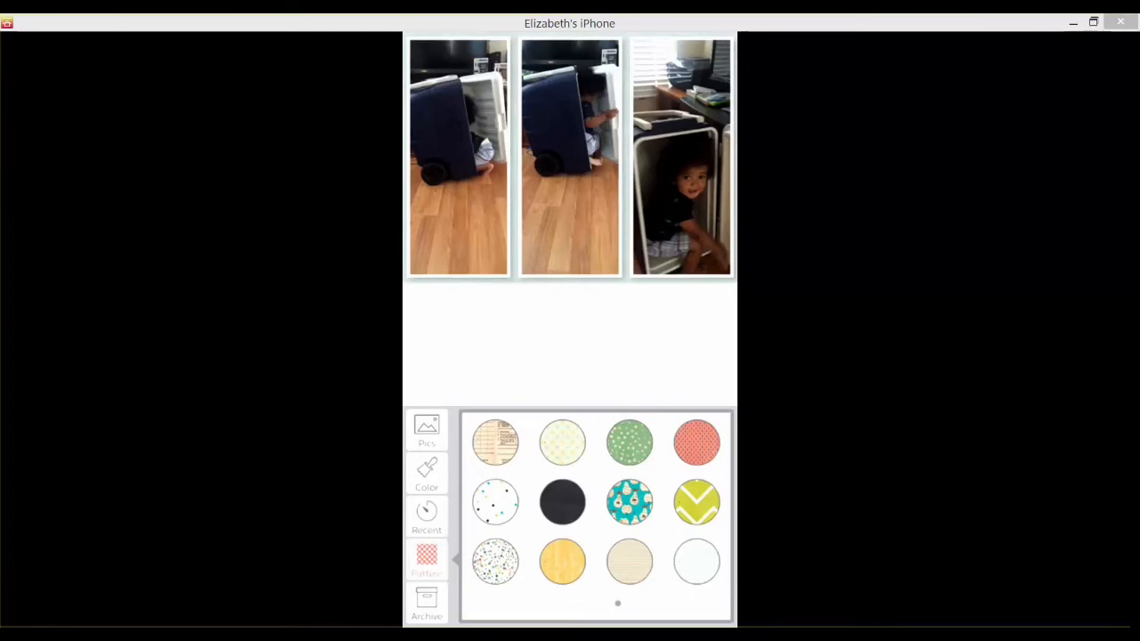
scroll("left", 3)
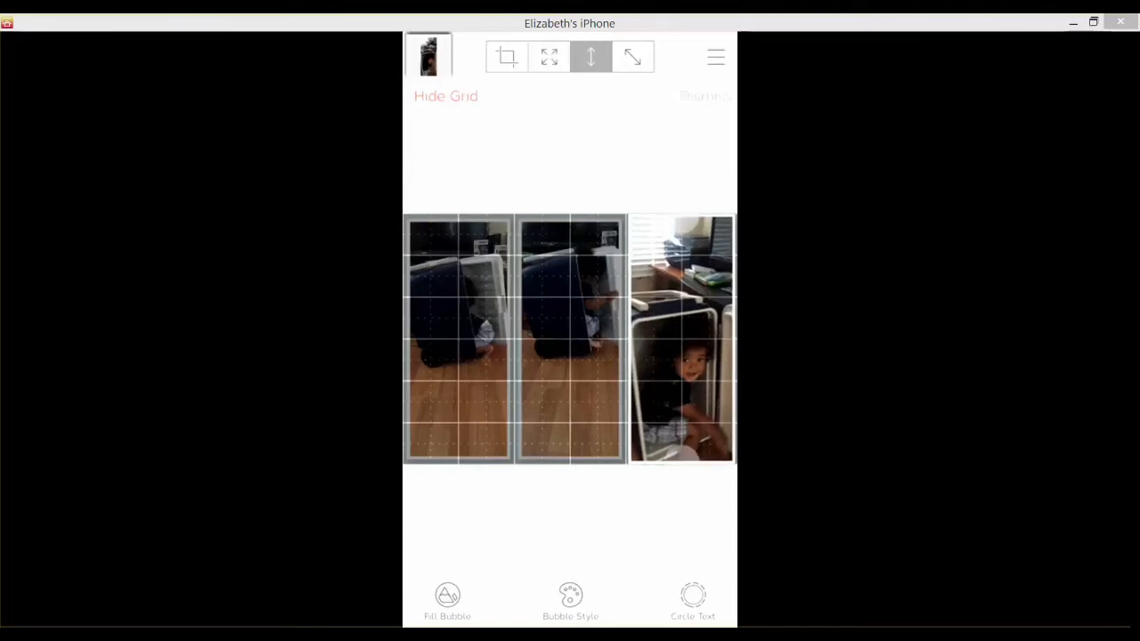
- Dismiss the photo grid editor and bring up the caption entry form
left_click(632, 57)
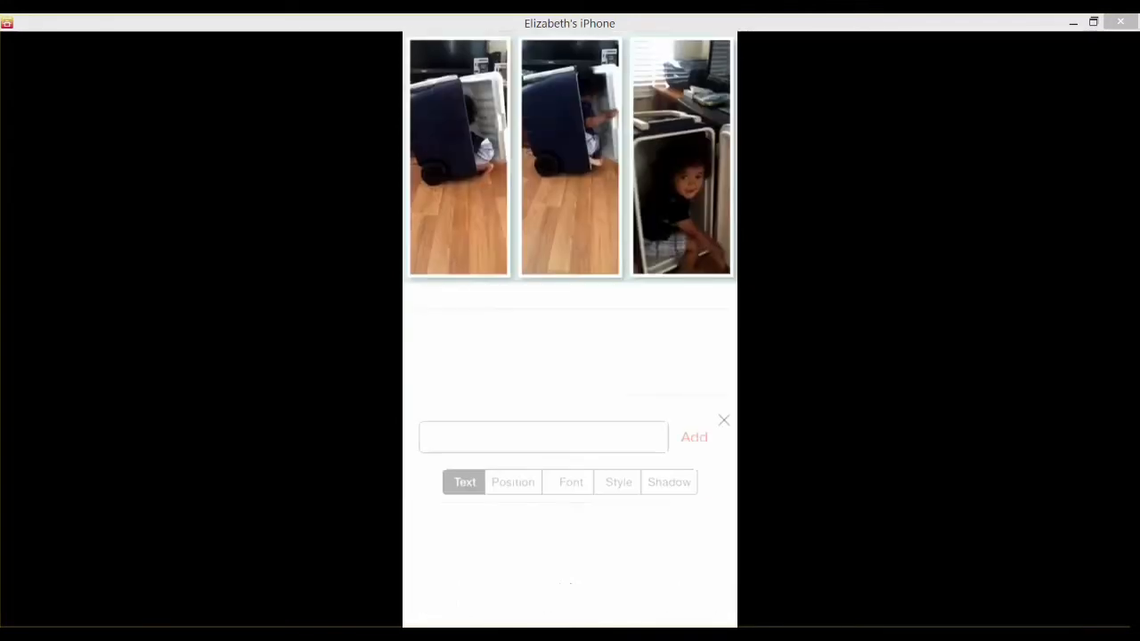
- Add the caption 'In the cooler' and choose Poiret One from the Fonts list
left_click(542, 436)
type("In the cooler")
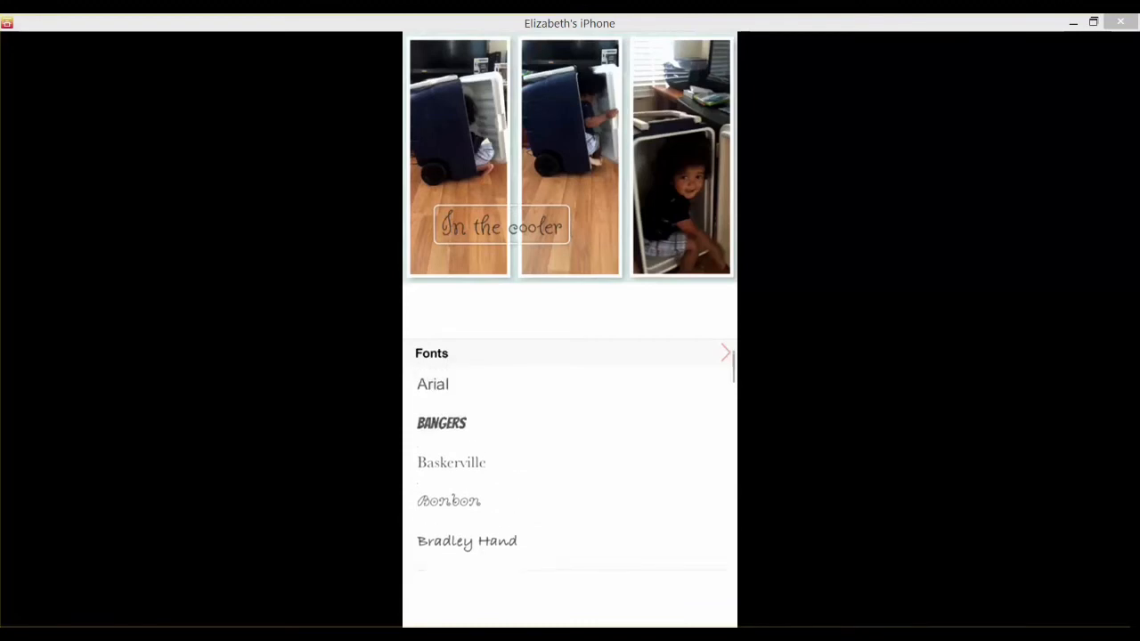
left_click(499, 425)
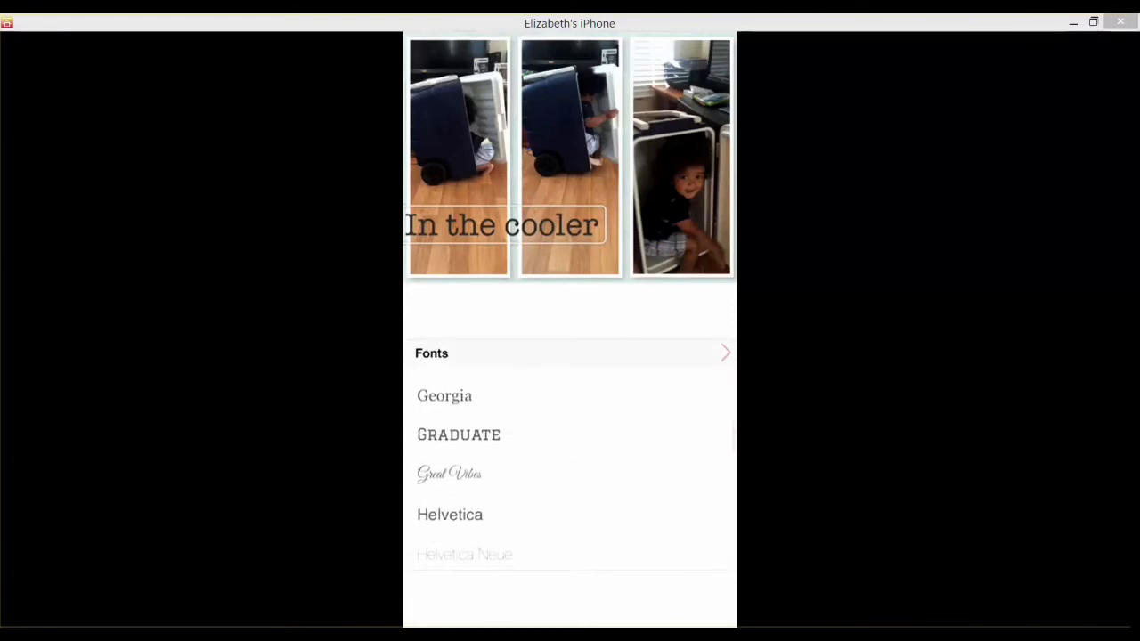
scroll("down", 3)
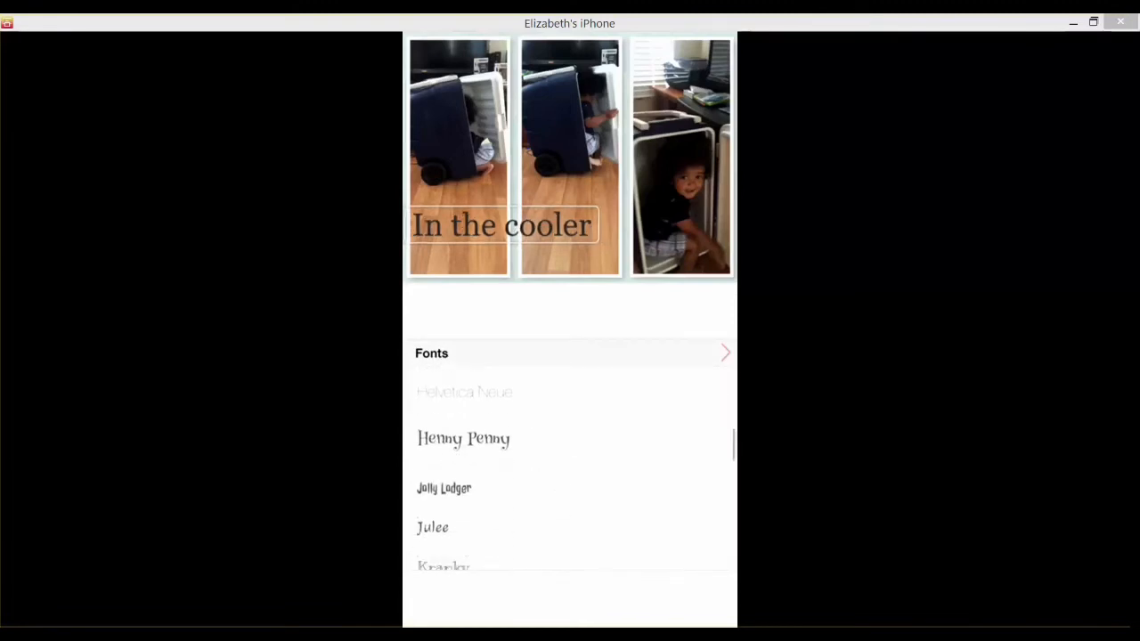
scroll("down", 3)
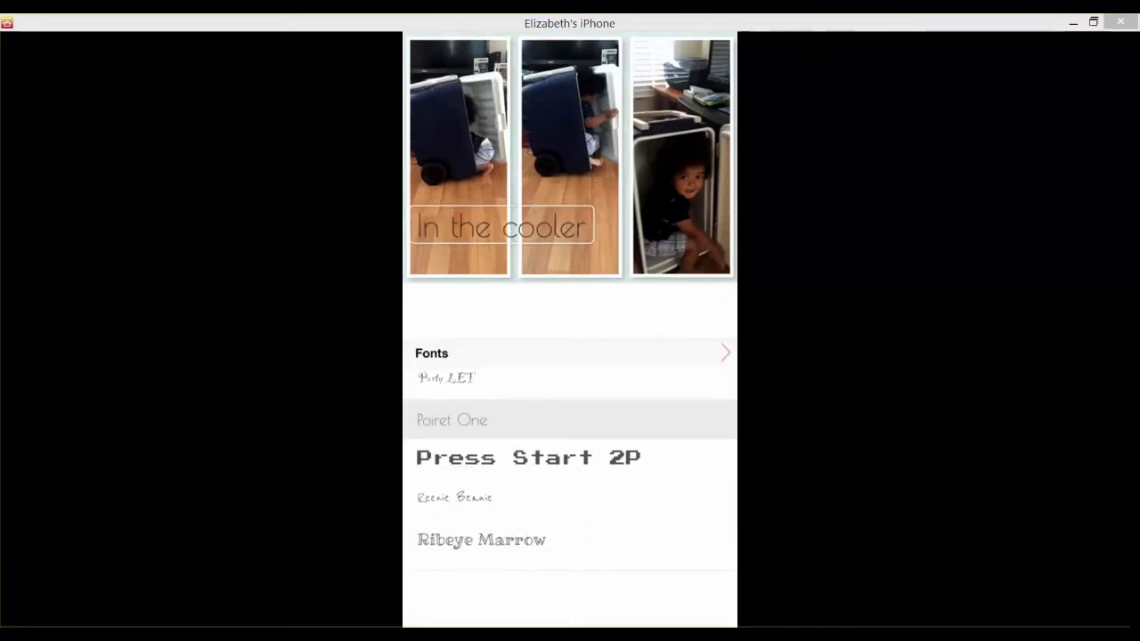
scroll("down", 3)
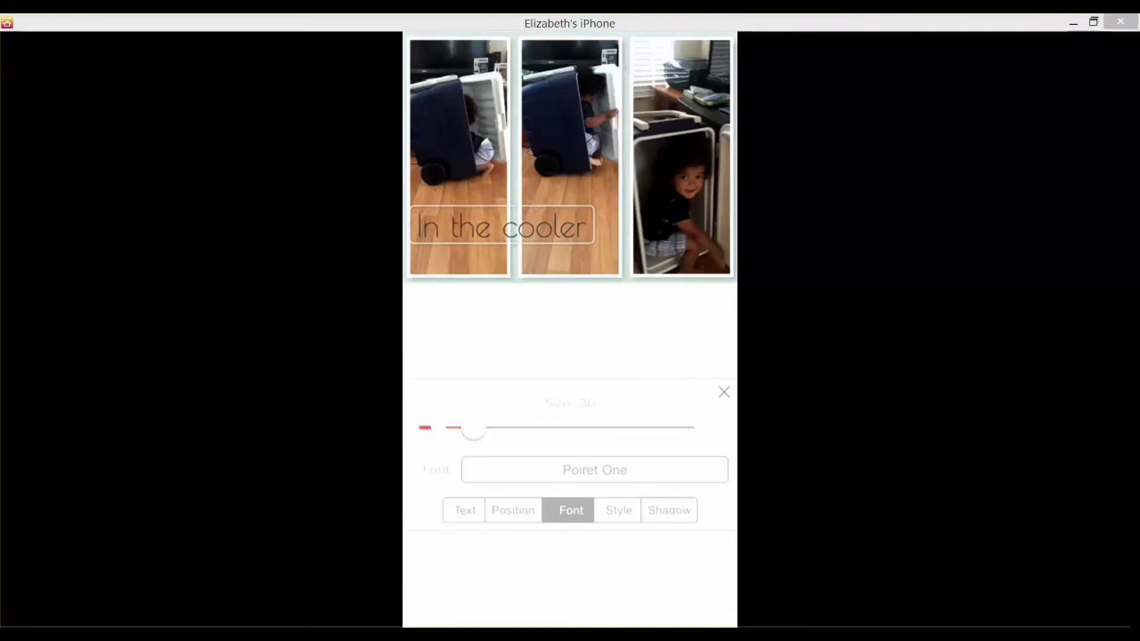
- Reduce the caption size slightly and adjust its Style and Shadow settings
left_click_drag(475, 430, 467, 430)
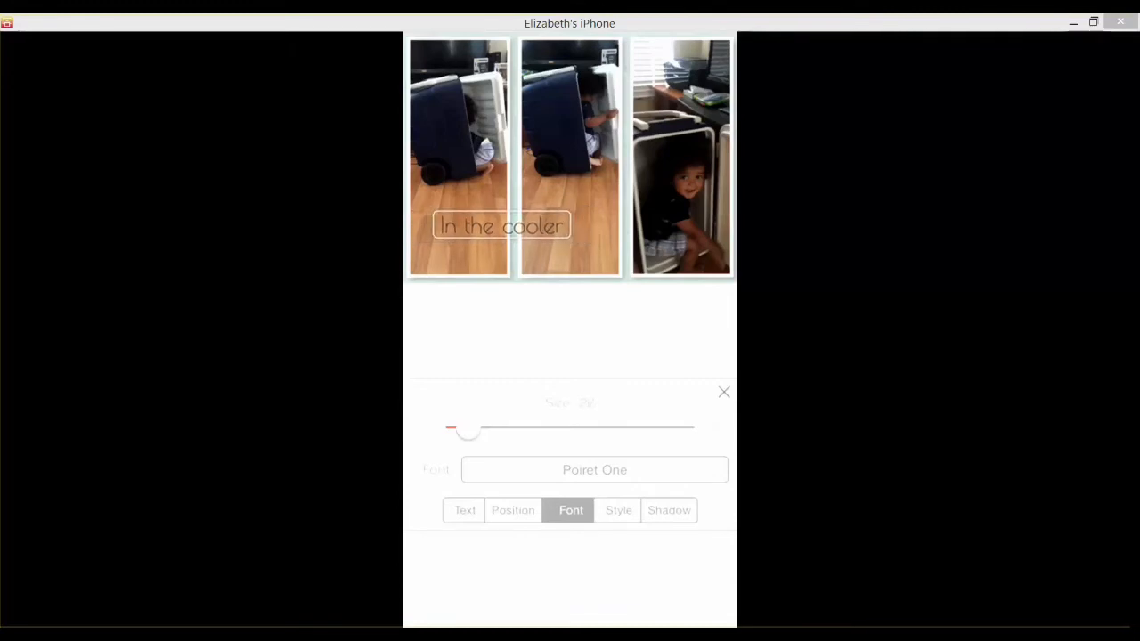
left_click(618, 509)
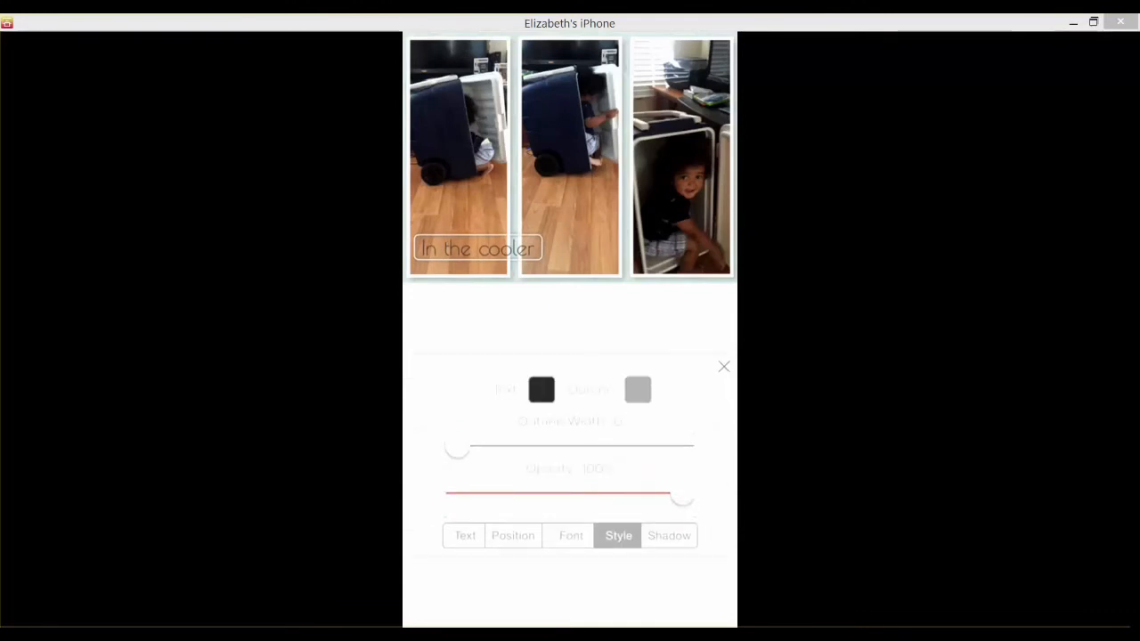
left_click(669, 535)
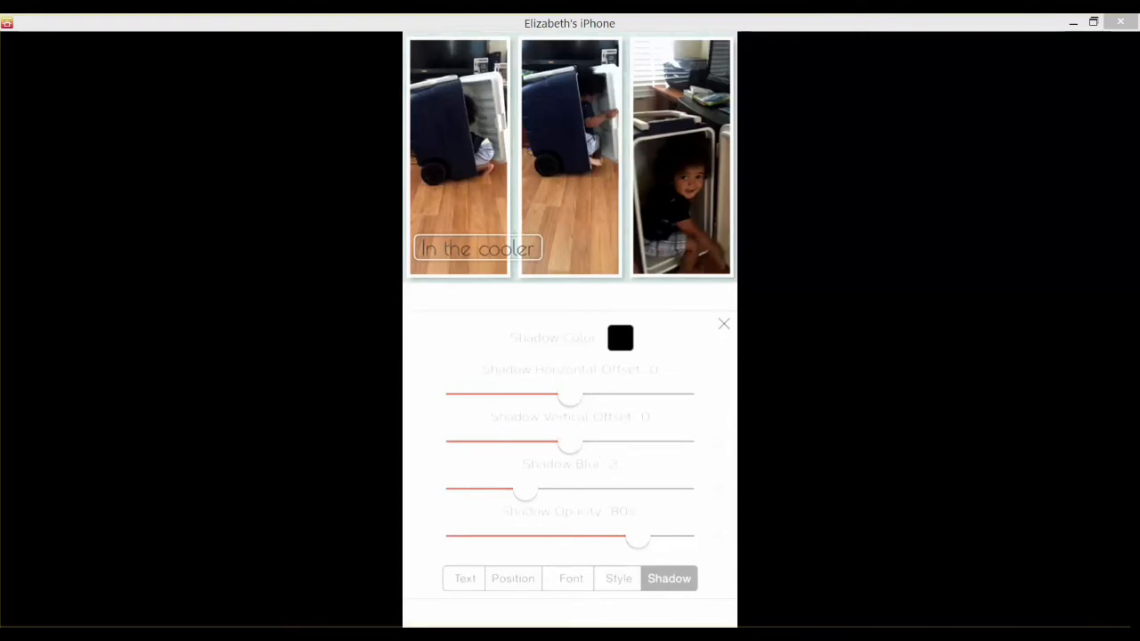
left_click_drag(570, 445, 594, 445)
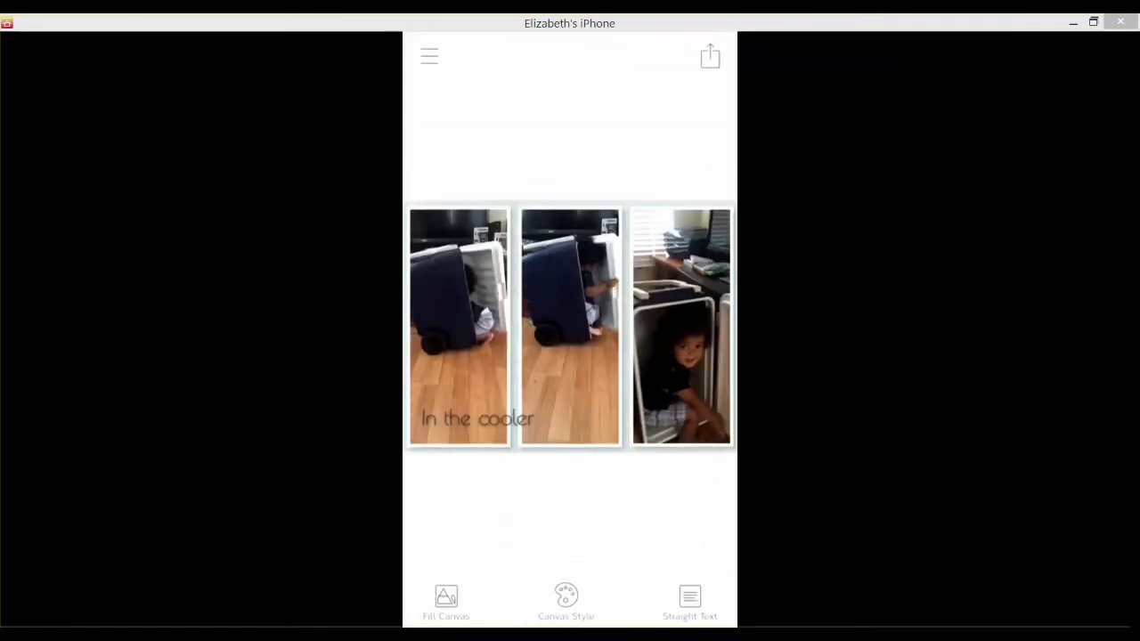
- Preview the collage at Hi-Res 2800x2100 and save the rendered image
left_click(710, 56)
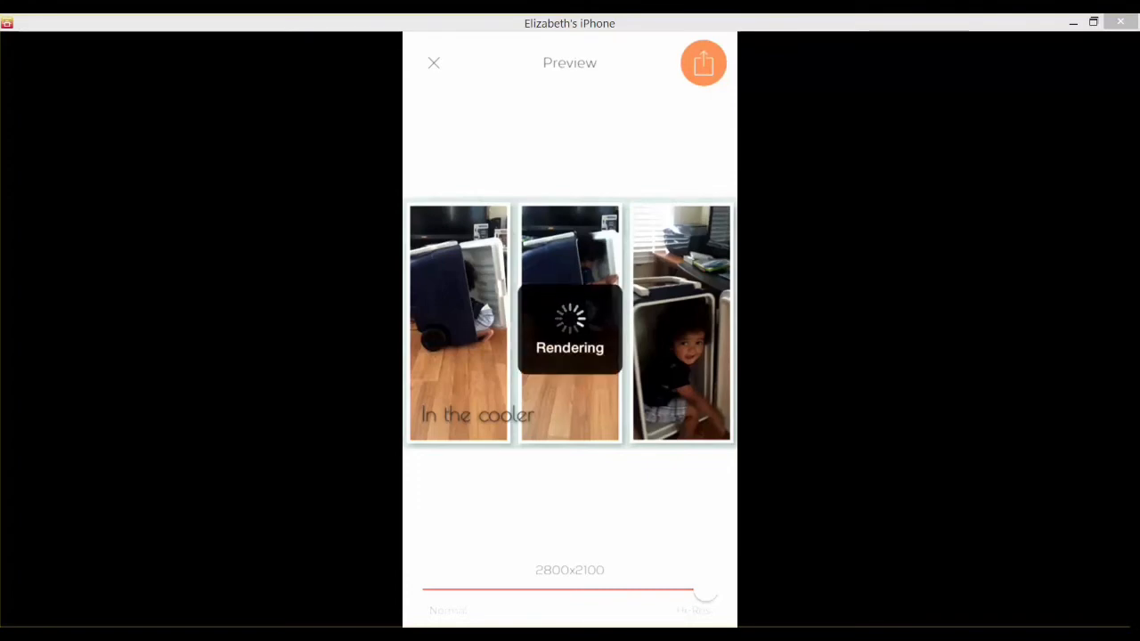
left_click(702, 63)
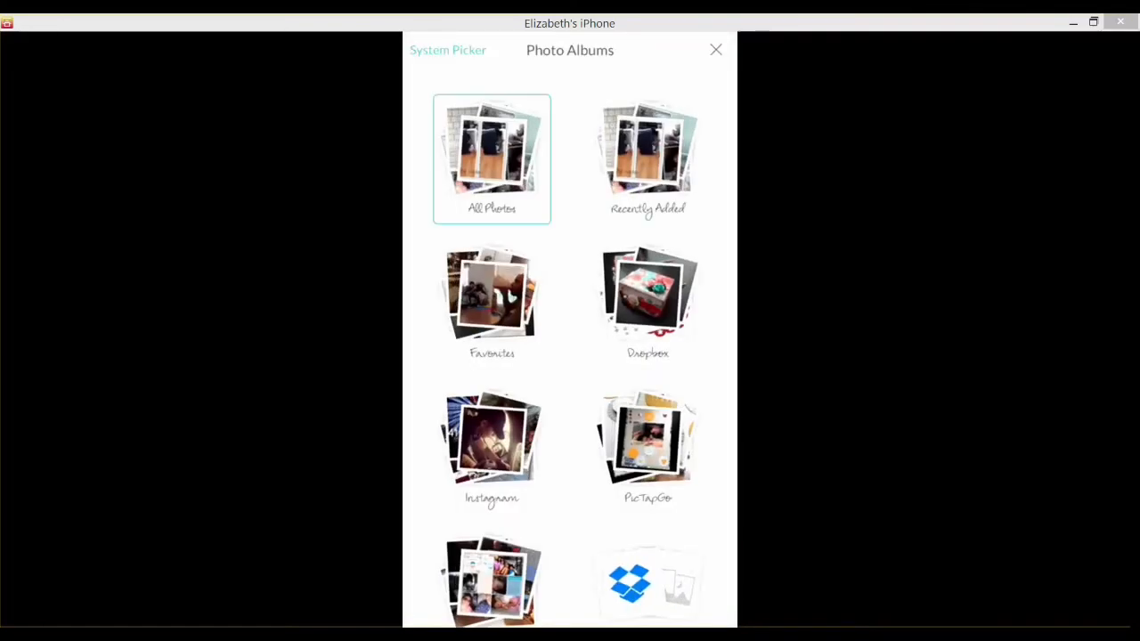
- Browse All Photos and the card picker, then add the hexagon journaling card
left_click(491, 159)
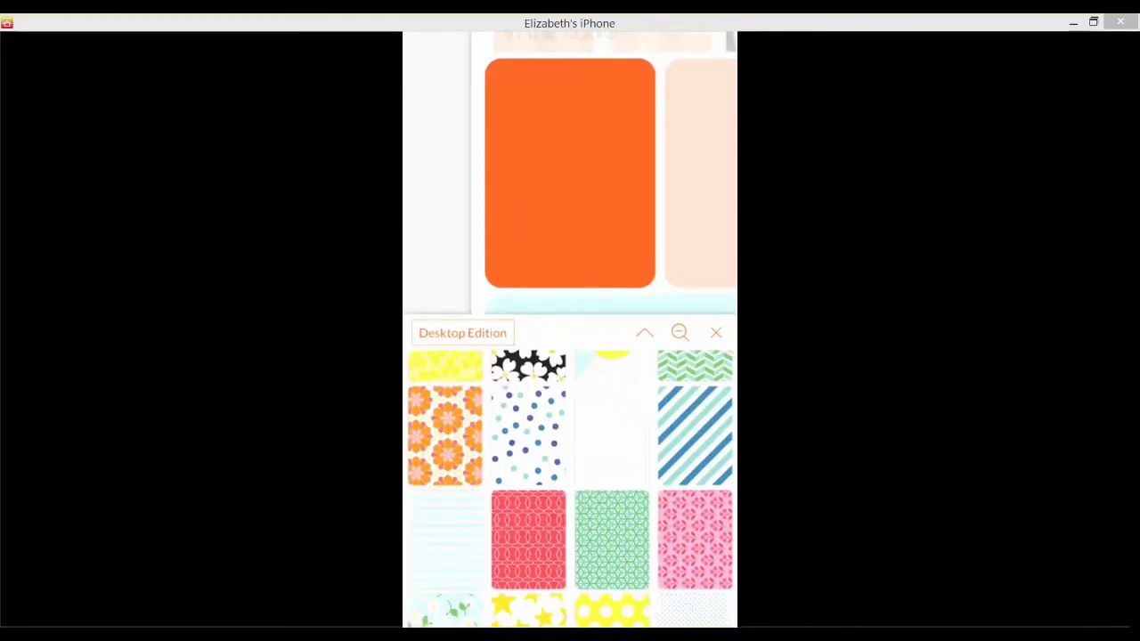
scroll("down", 3)
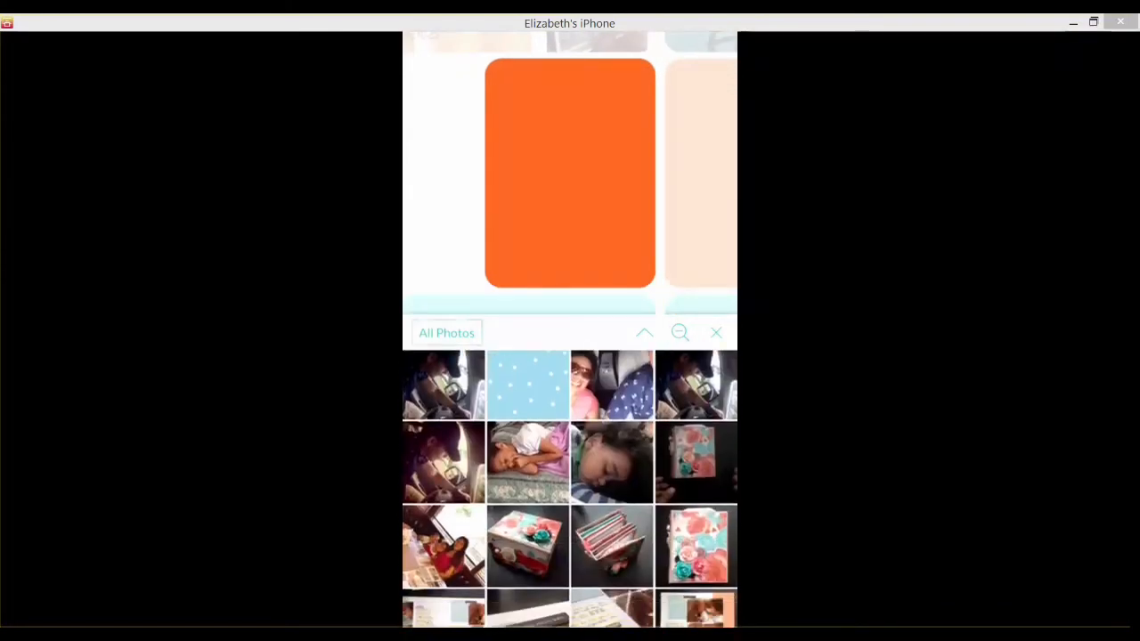
scroll("down", 3)
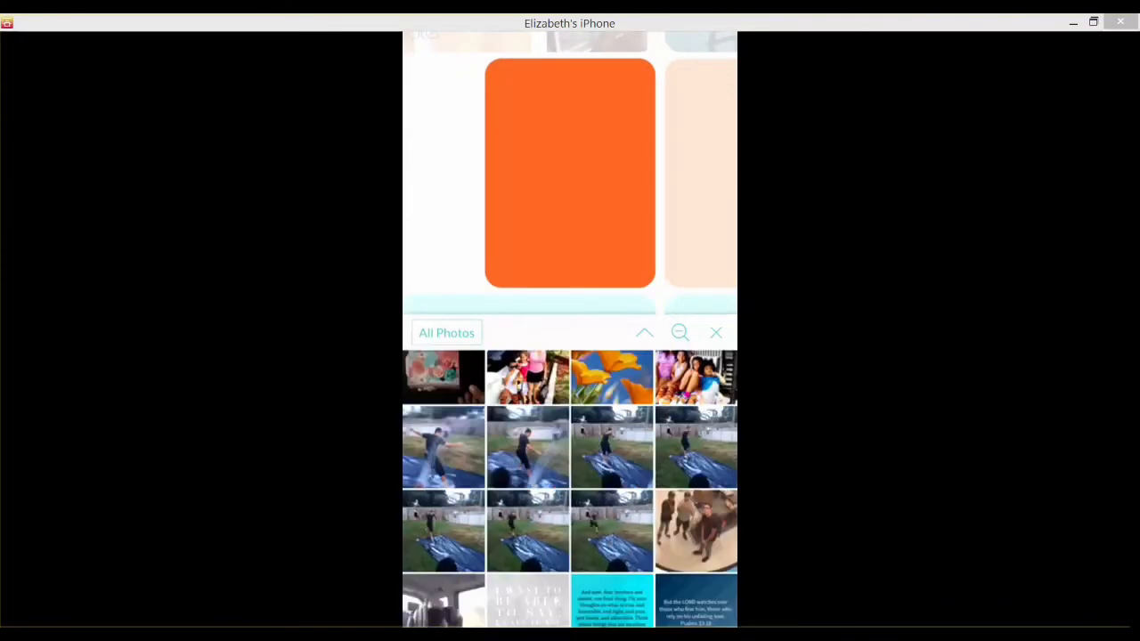
scroll("down", 3)
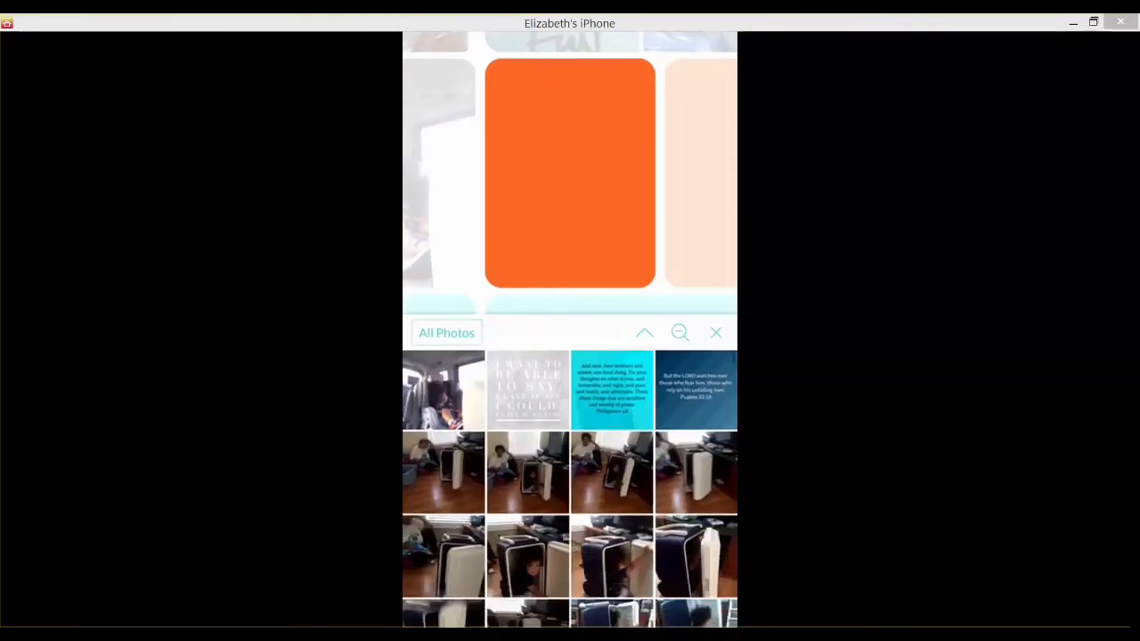
scroll("down", 3)
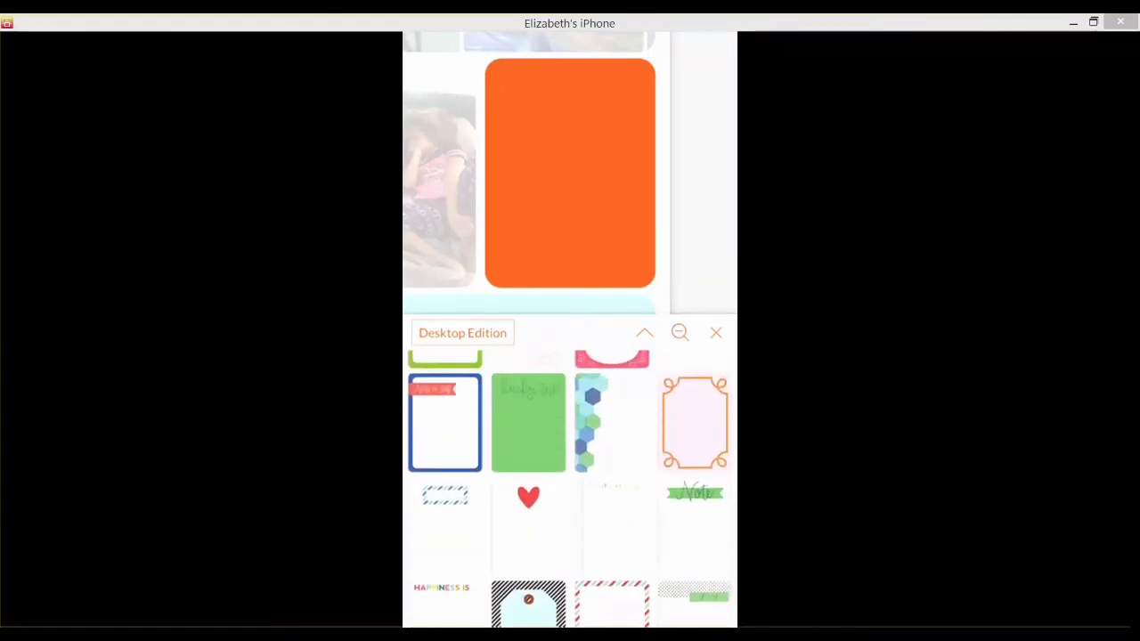
left_click(591, 423)
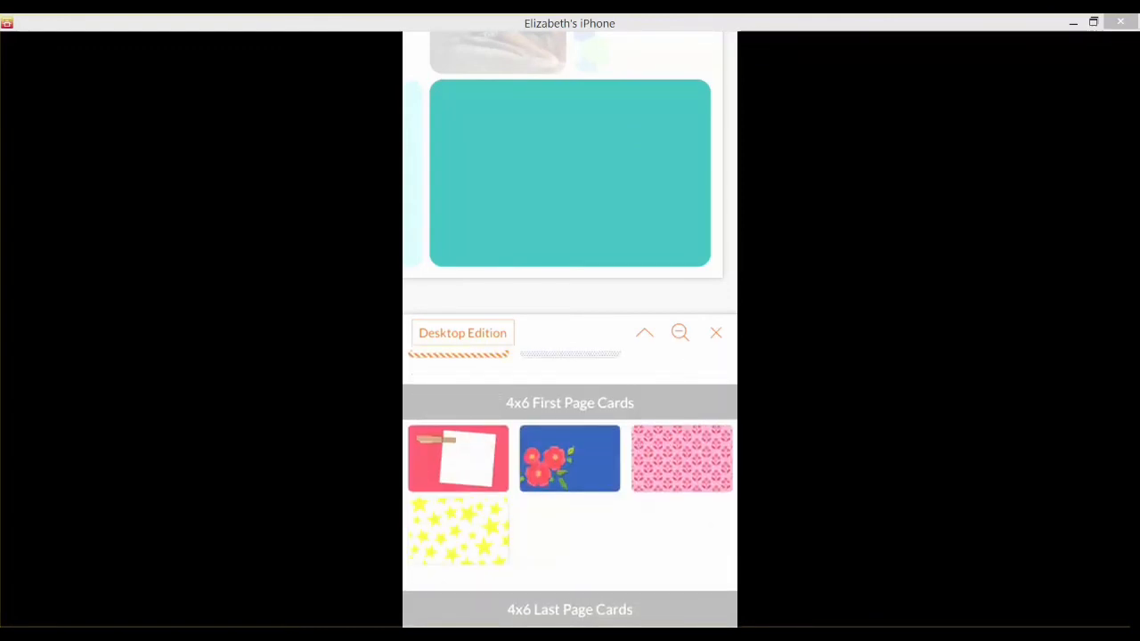
- Add the blue flower card, then scroll through All Photos for the remaining pocket images
left_click(569, 457)
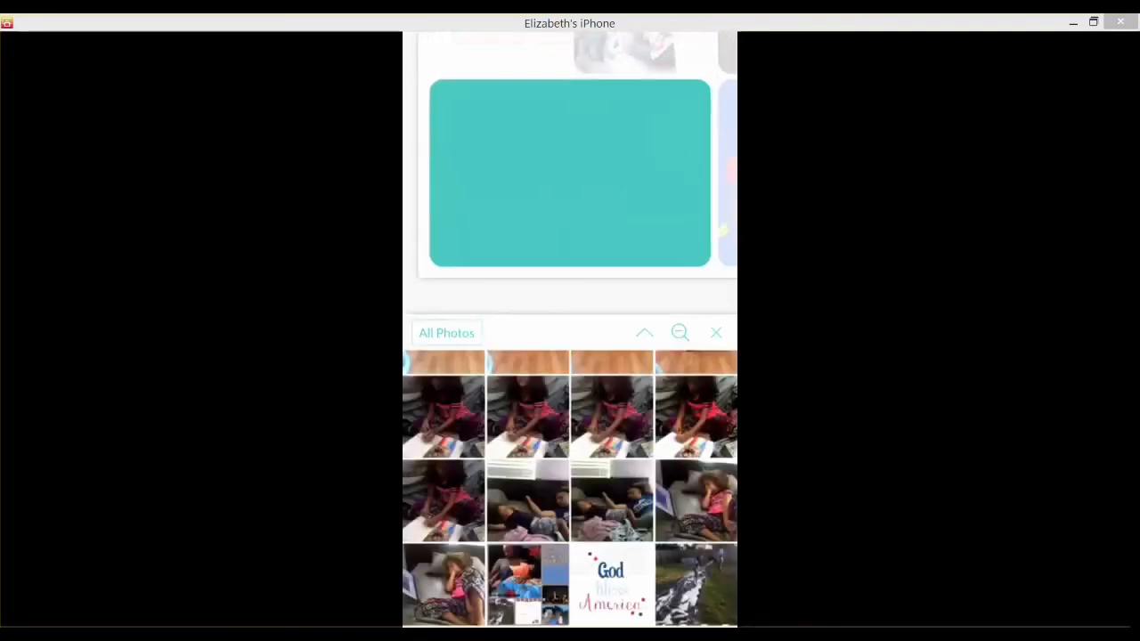
scroll("down", 3)
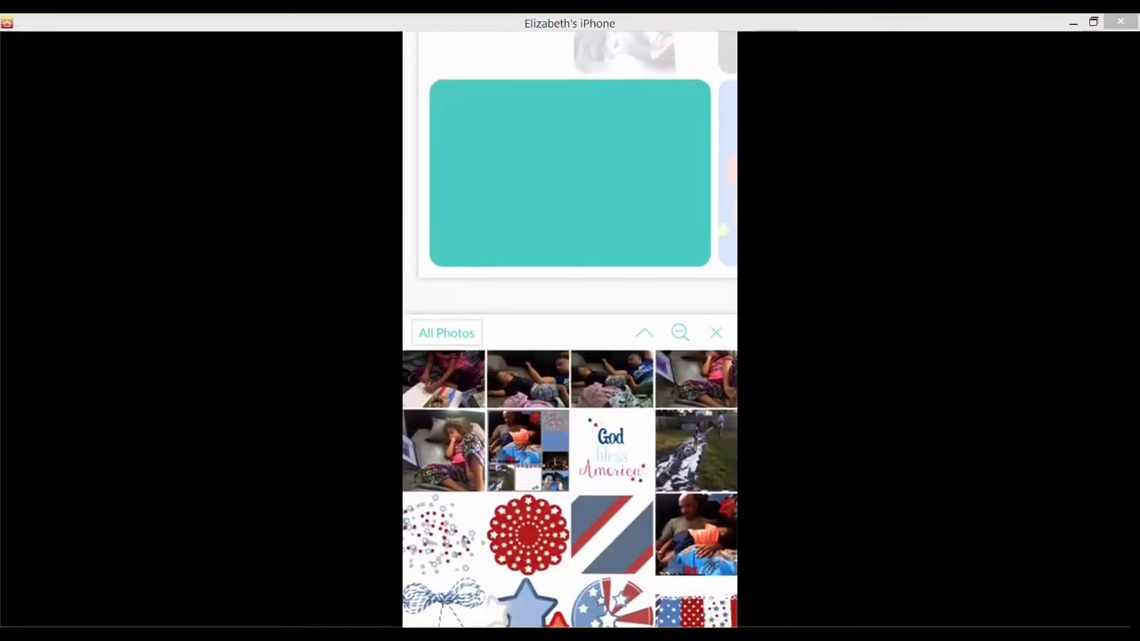
scroll("down", 3)
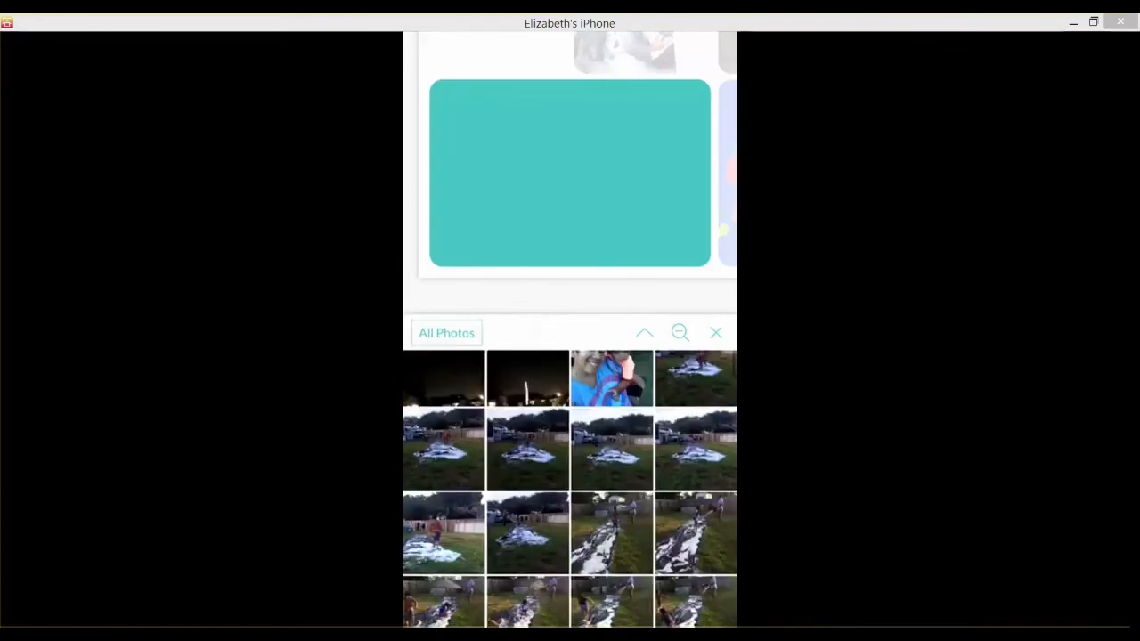
scroll("down", 3)
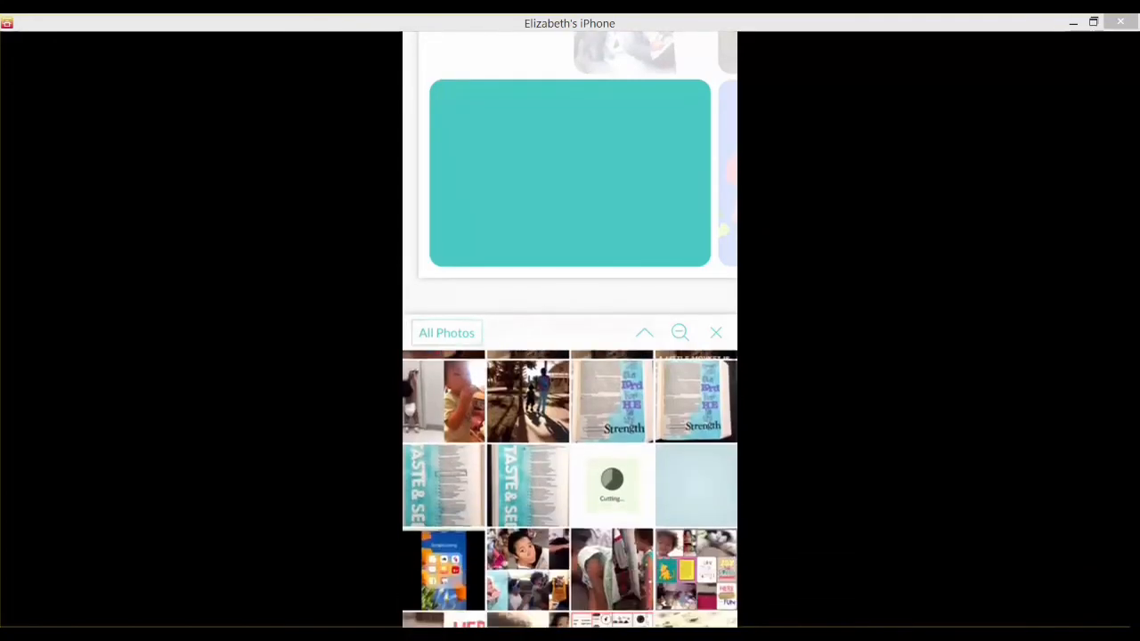
scroll("down", 3)
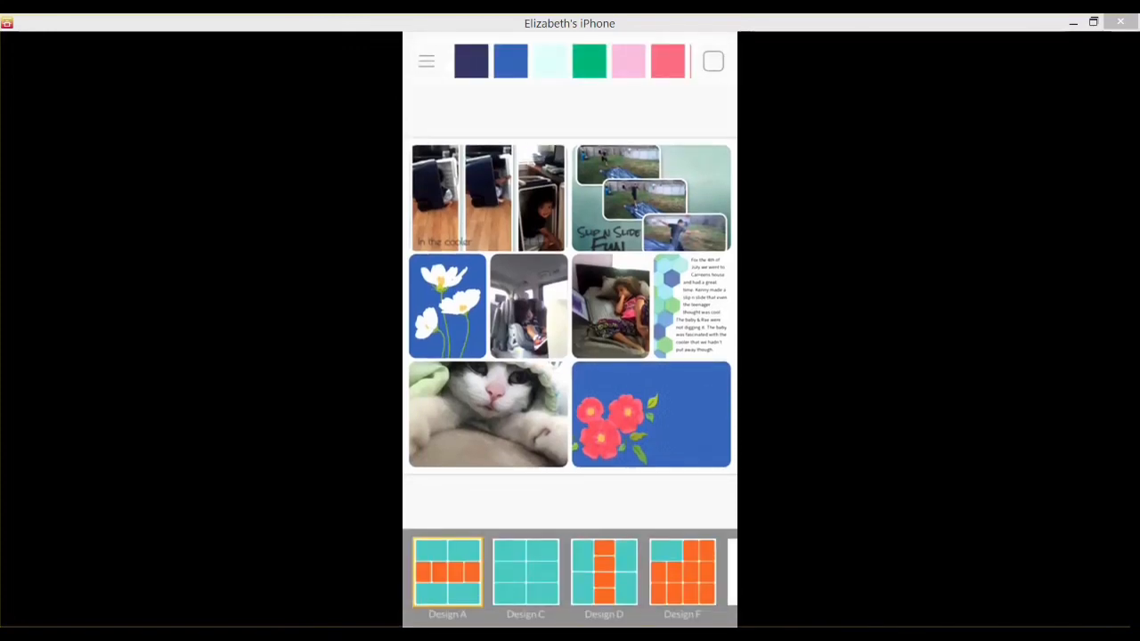
- Compare pink and light blue border swatches, settling on a soft pink page border
left_click(628, 60)
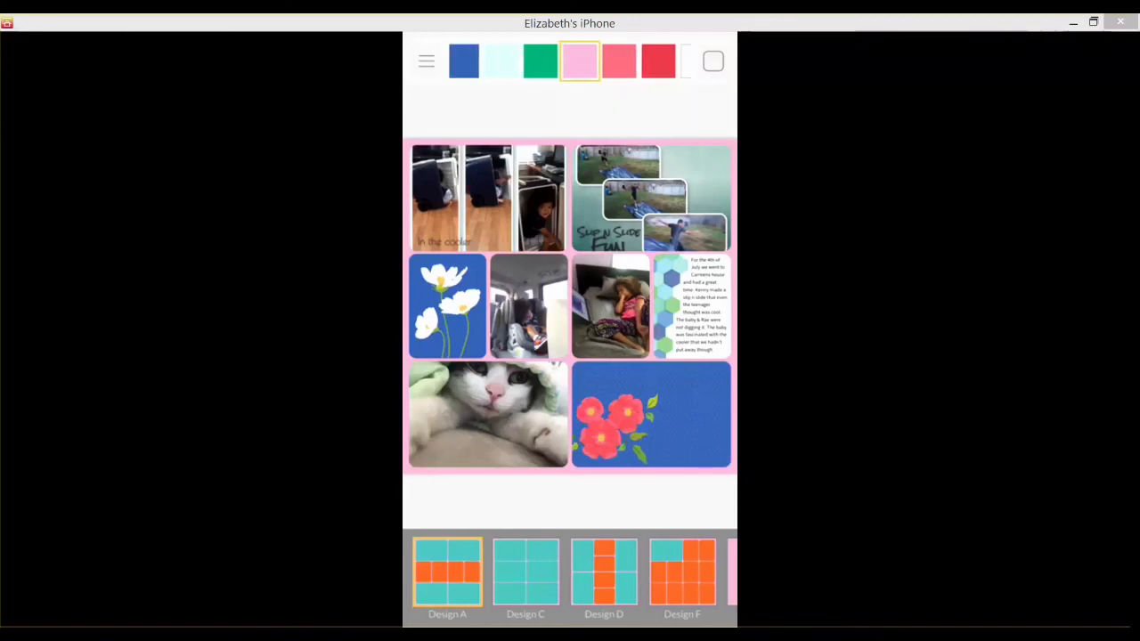
left_click(501, 60)
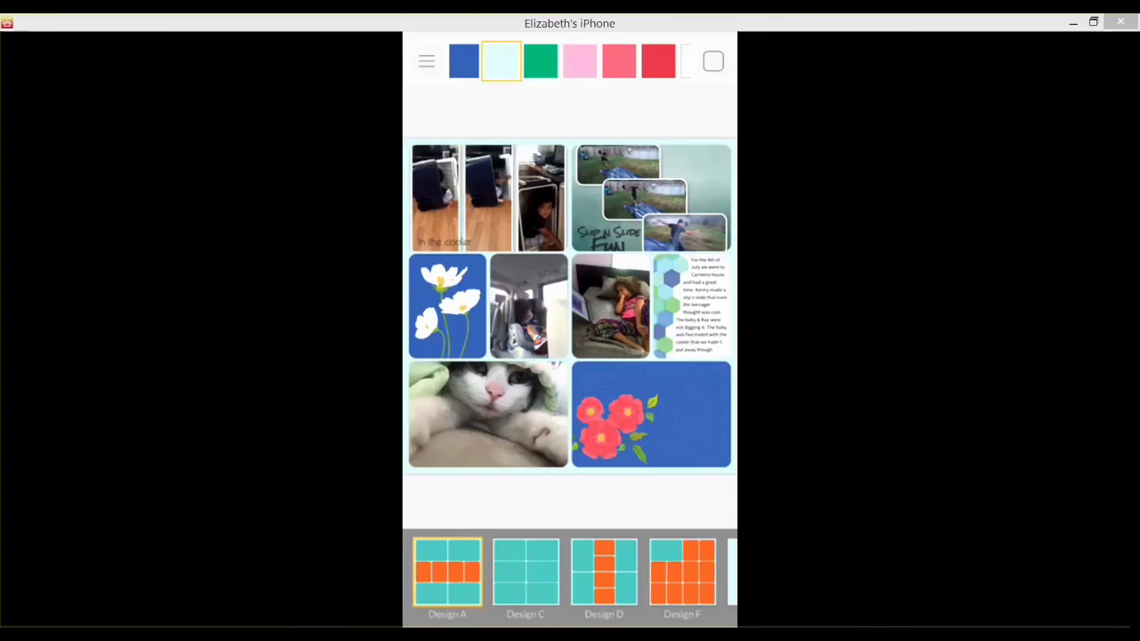
left_click(580, 60)
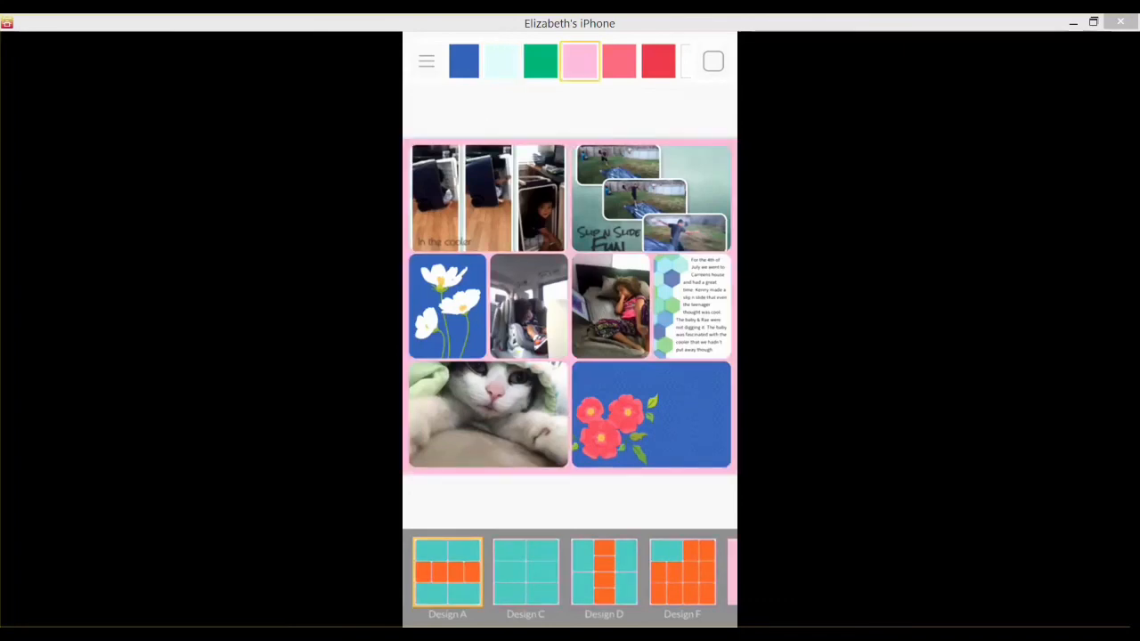
left_click(500, 60)
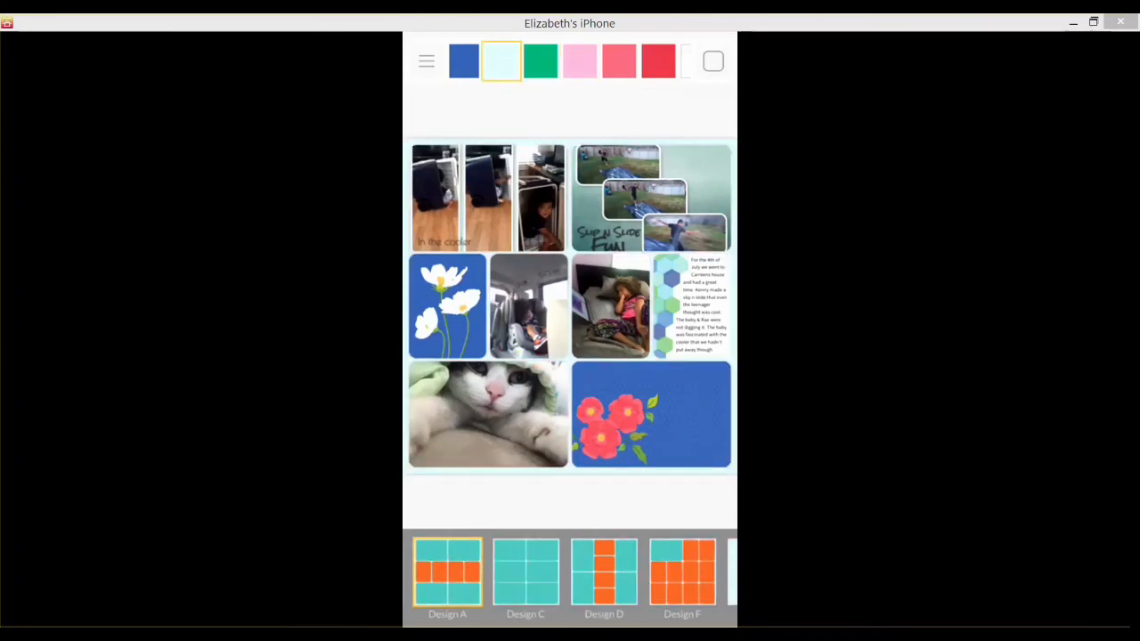
left_click(580, 60)
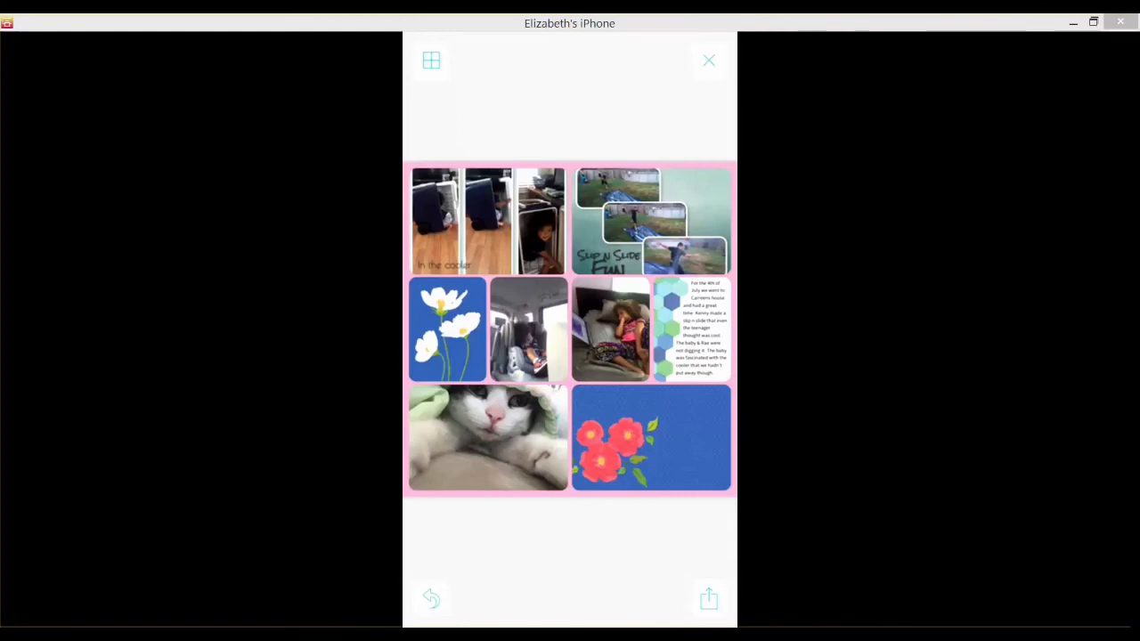
- Preview the finished page and save it as an image from the share sheet
left_click(431, 60)
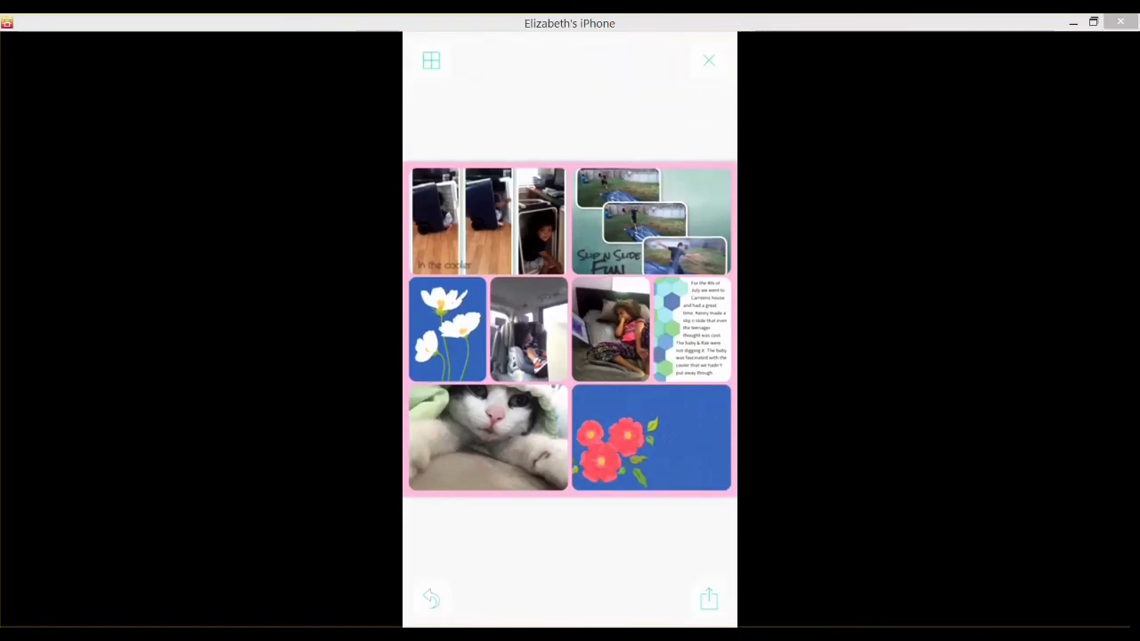
left_click(708, 598)
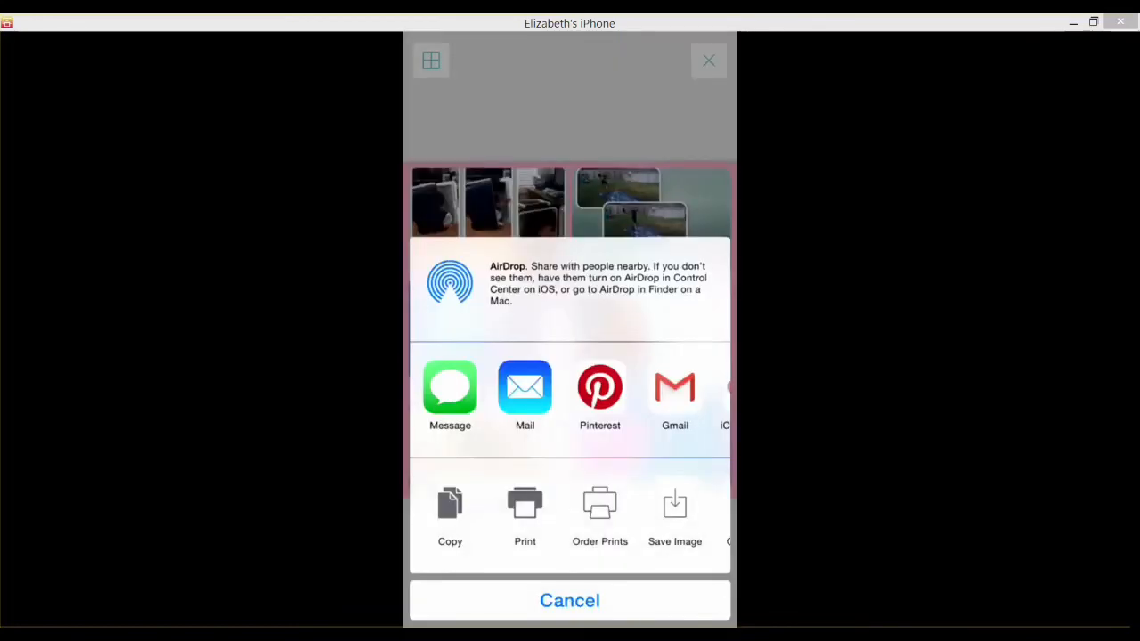
left_click(674, 516)
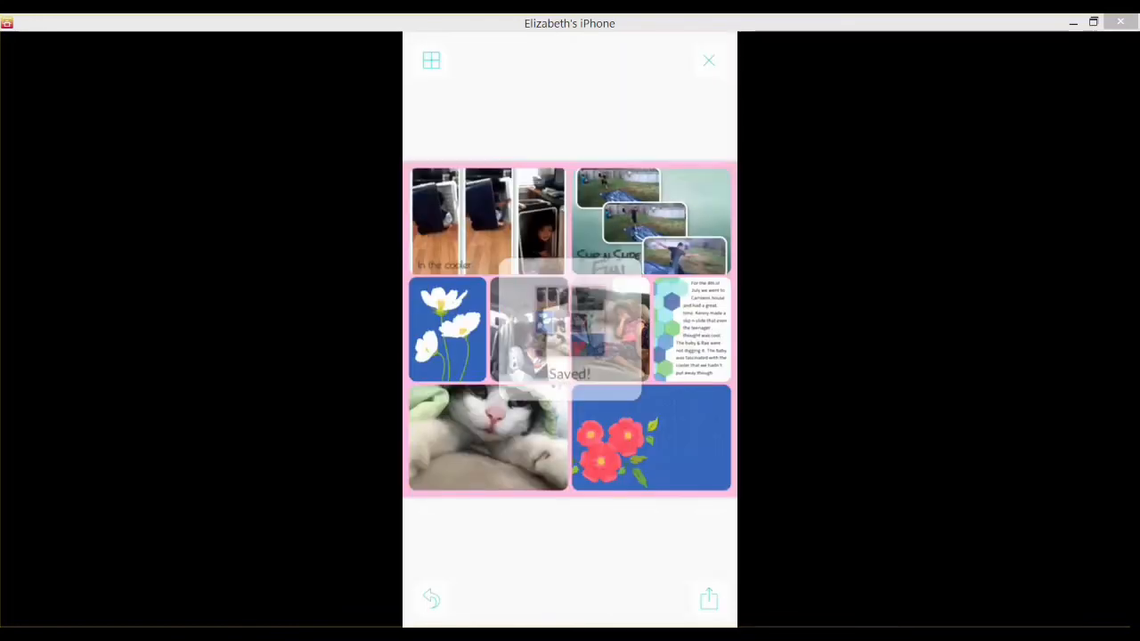